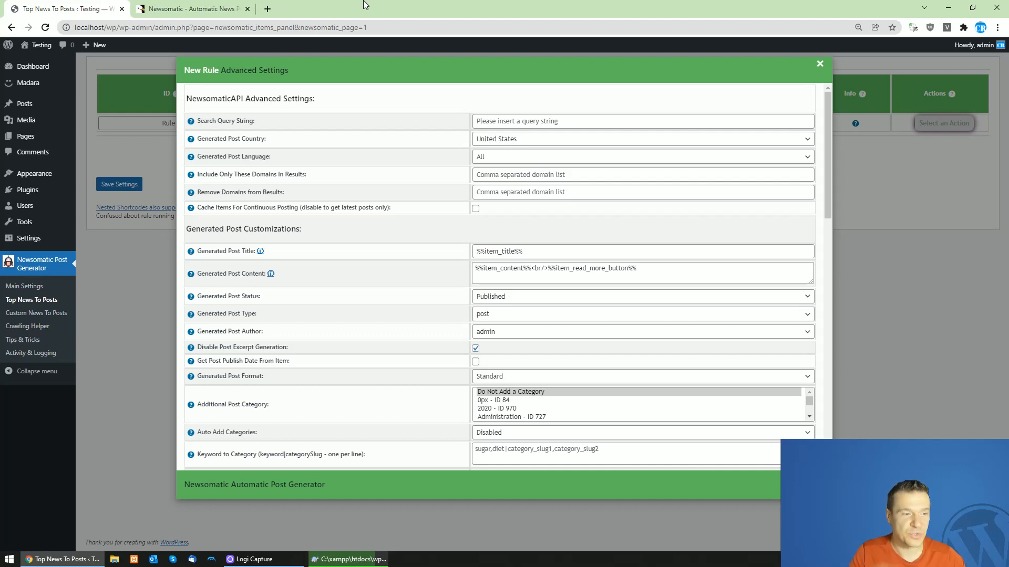
mouse_move(256, 138)
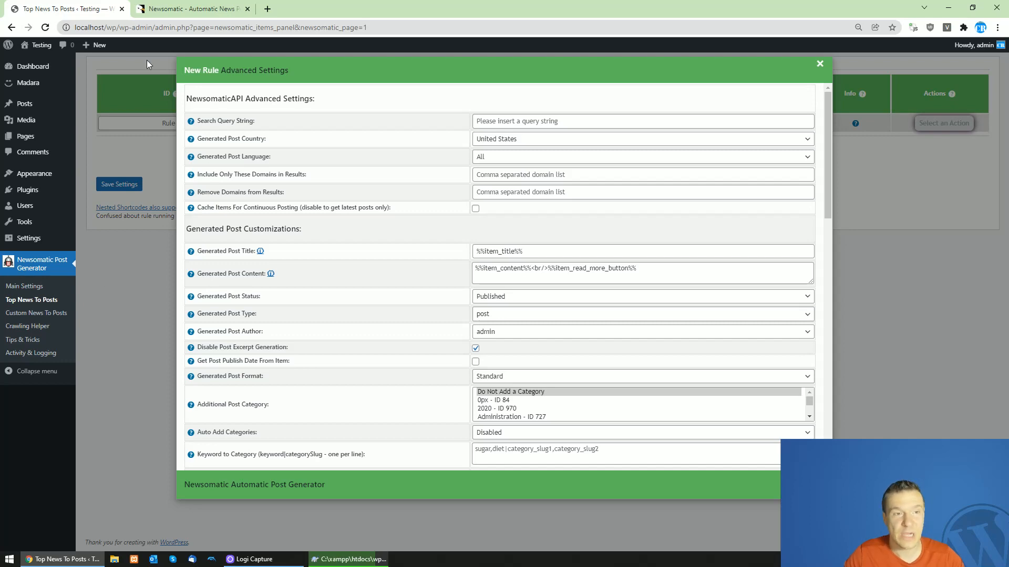
Glance at the plugin's product page, return to the admin and dismiss the new rule's advanced settings
click(189, 9)
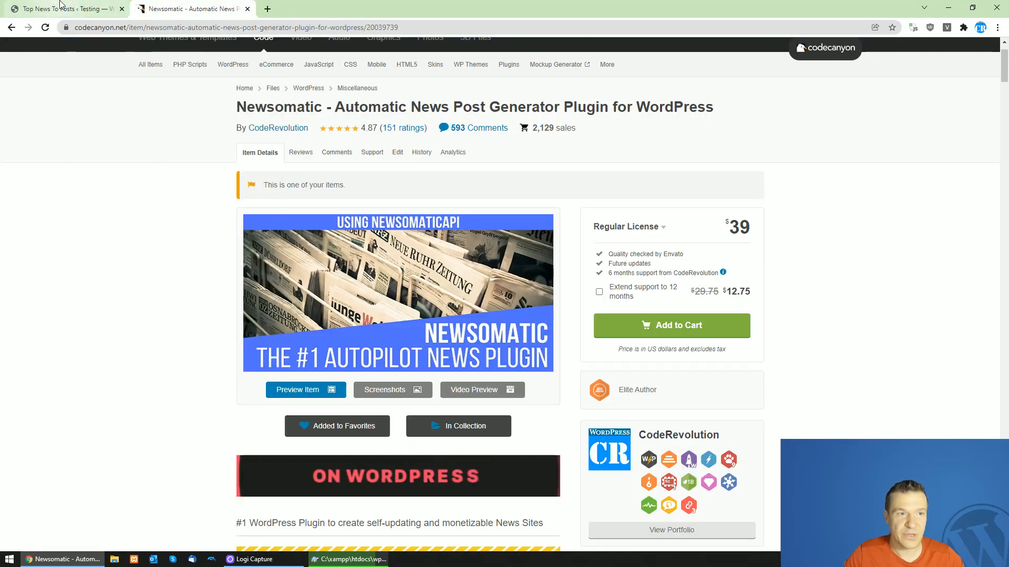
click(58, 9)
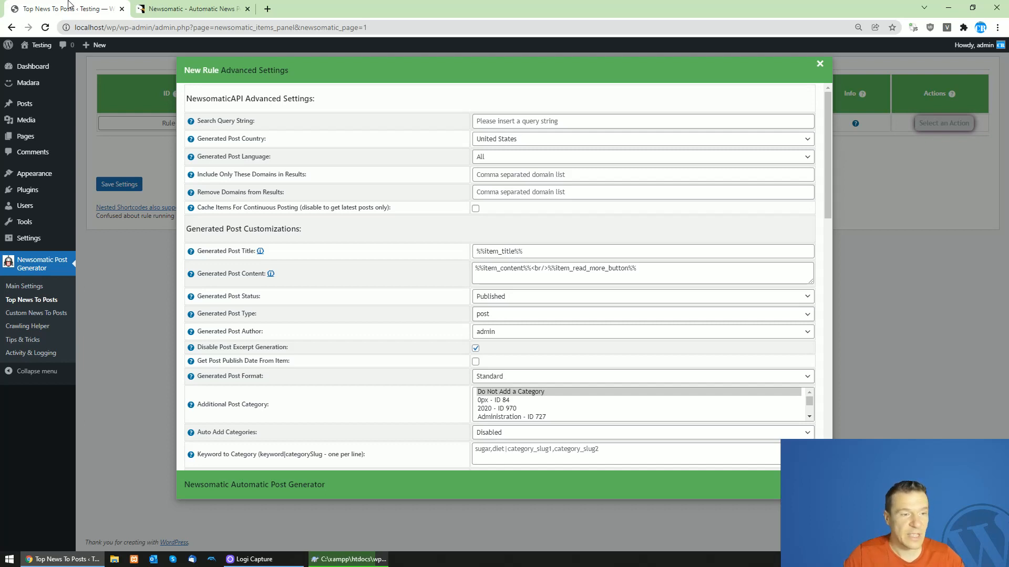
click(820, 63)
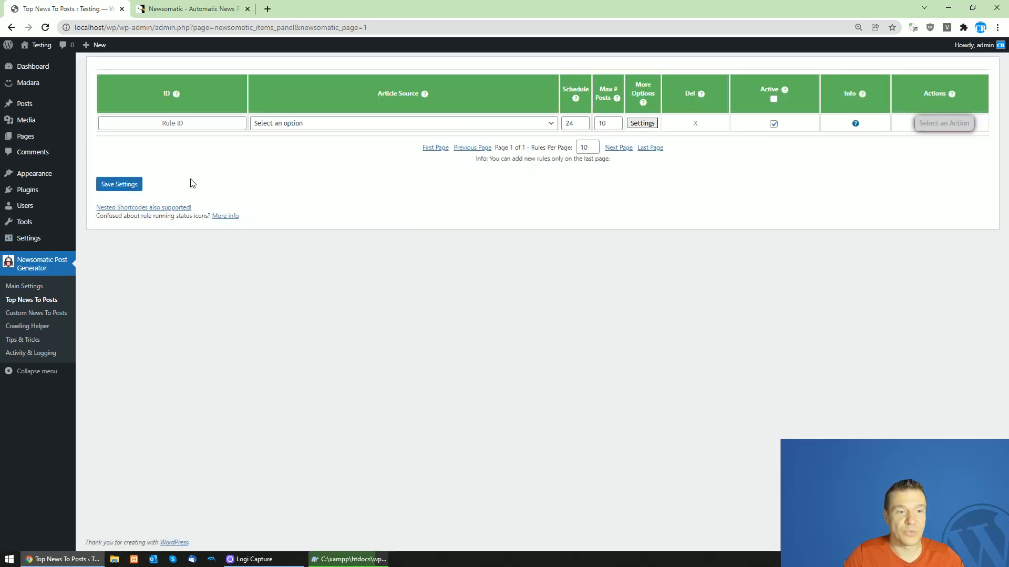
mouse_move(199, 145)
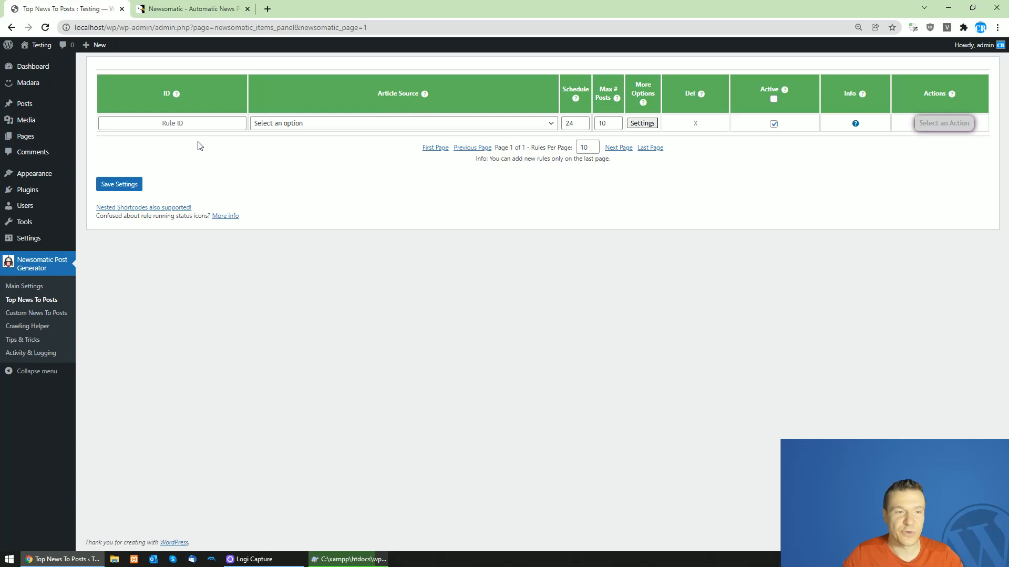
Set the rule's Article Source to Category - Sport
click(403, 123)
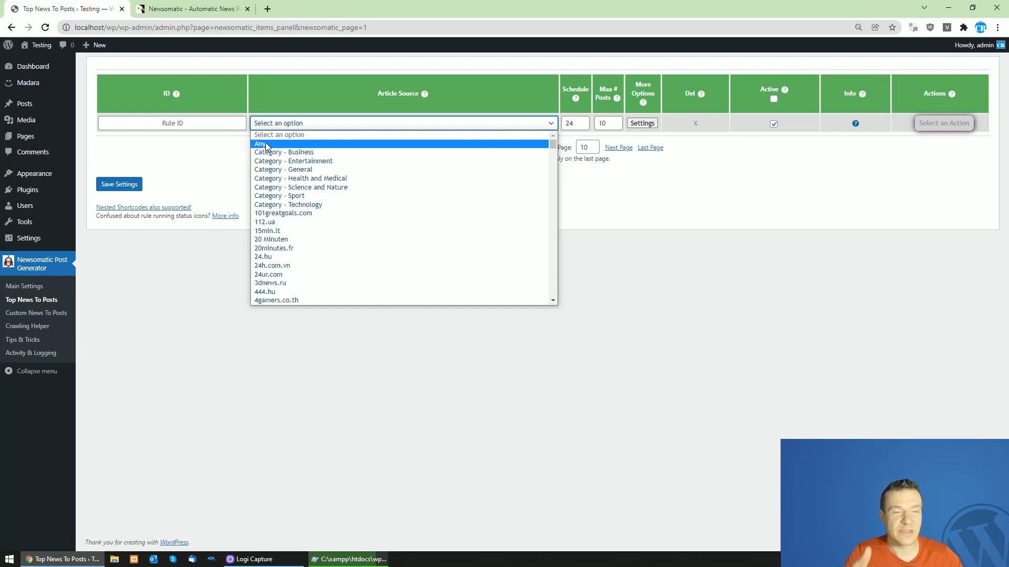
scroll(down, 3)
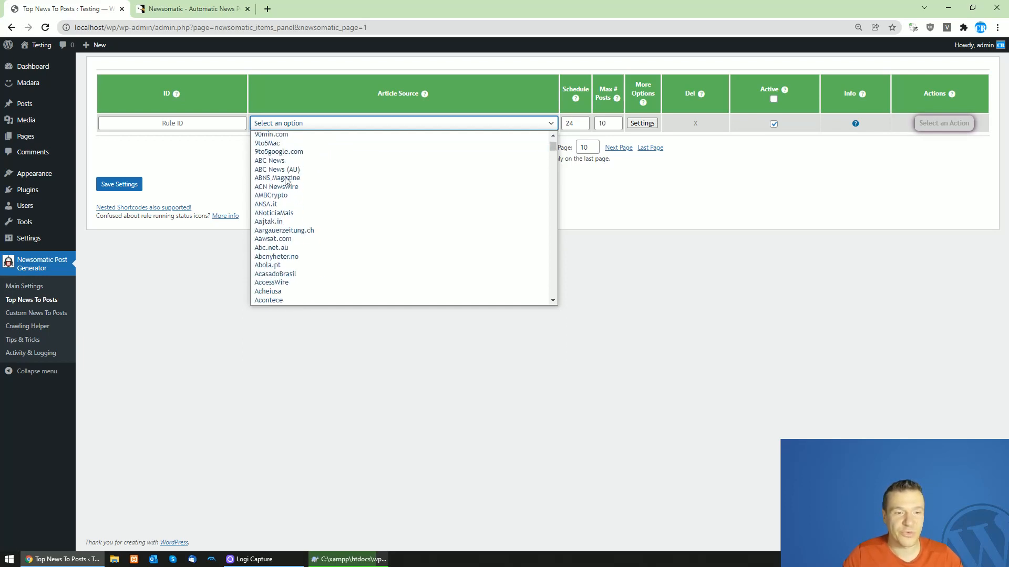
scroll(down, 3)
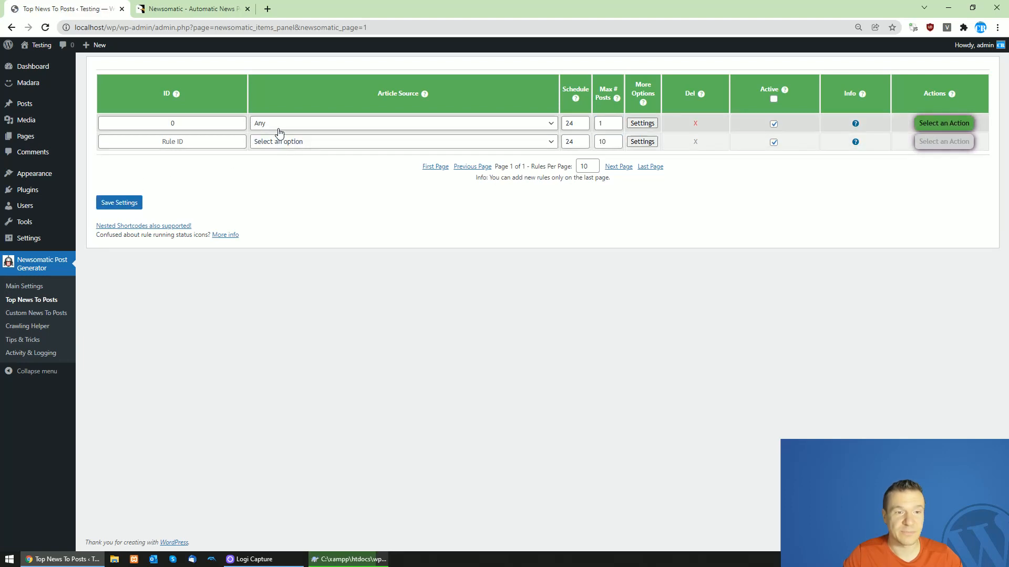
click(404, 123)
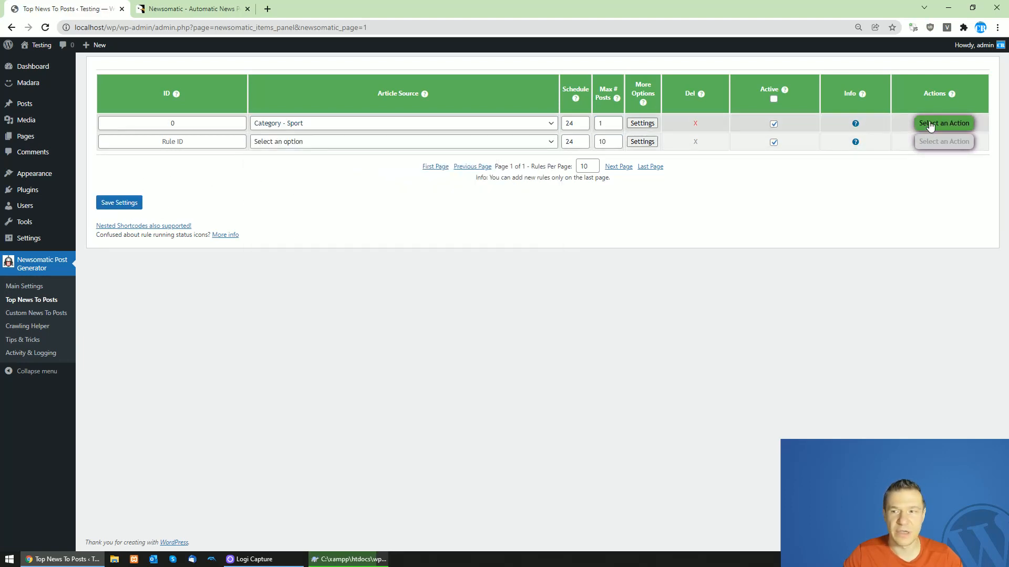
mouse_move(57, 61)
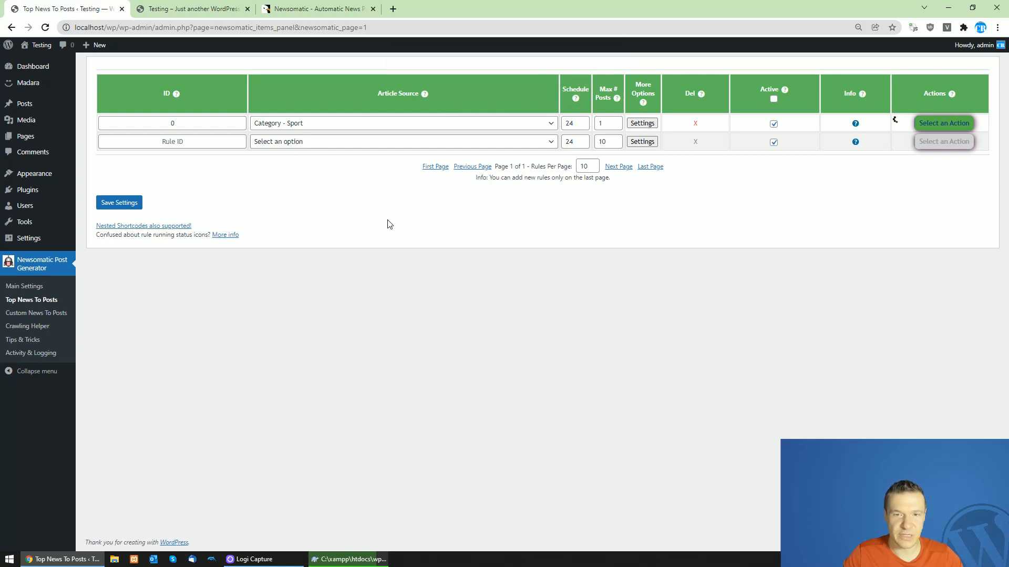
mouse_move(266, 54)
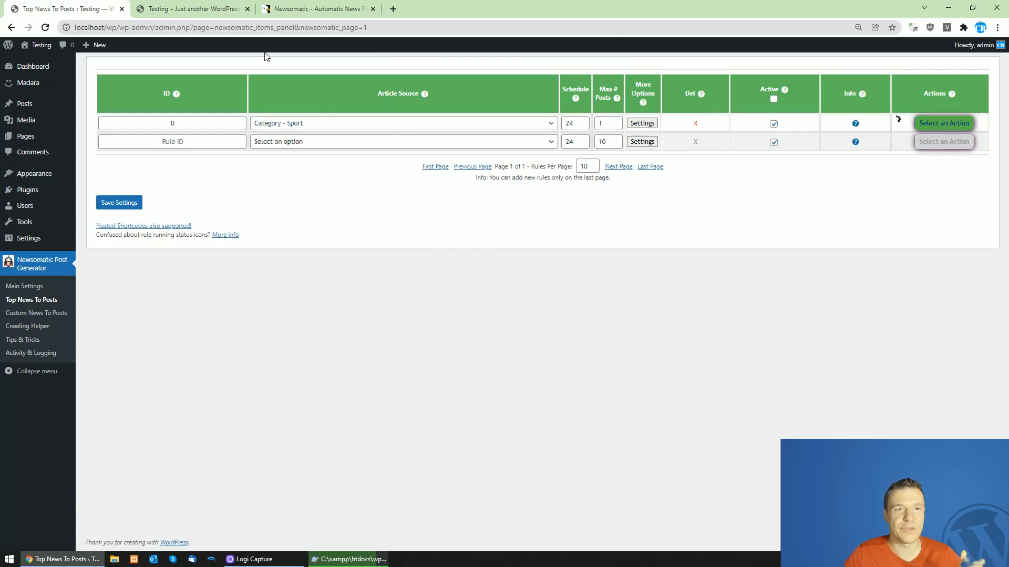
Reload the site home page, view the imported Toni Stone Google Doodle post, and return to the rule list
click(185, 8)
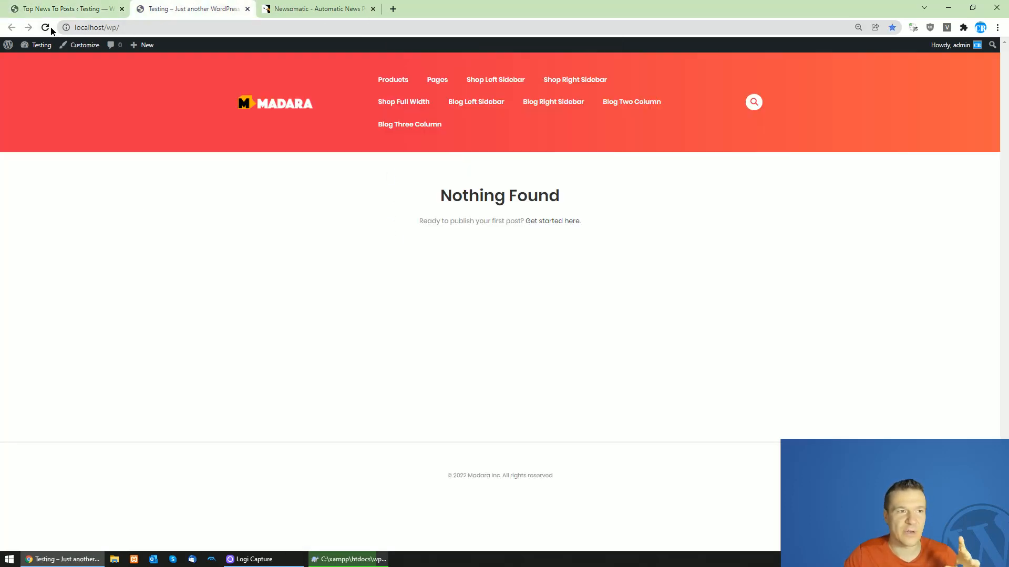
click(47, 29)
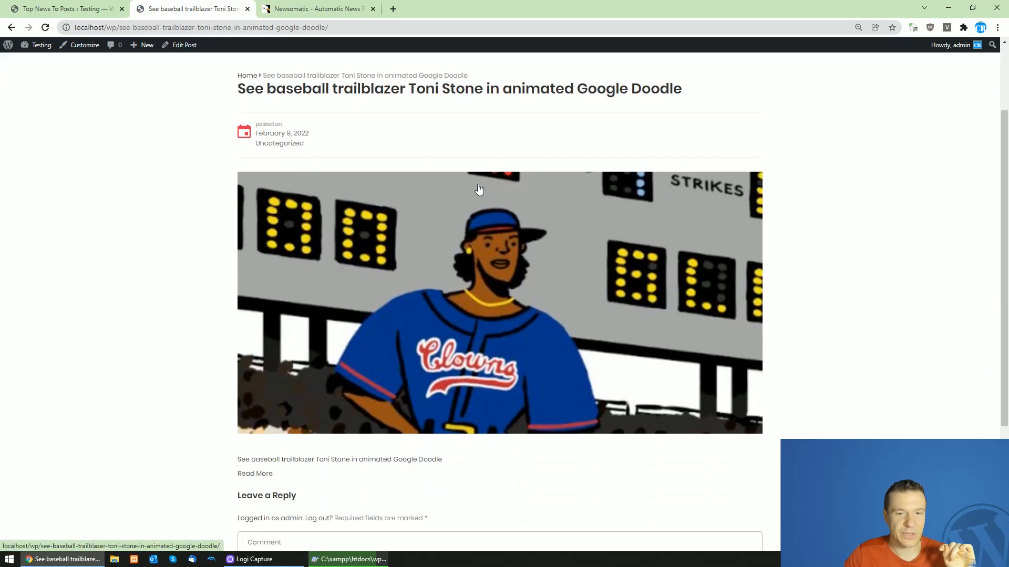
scroll(down, 3)
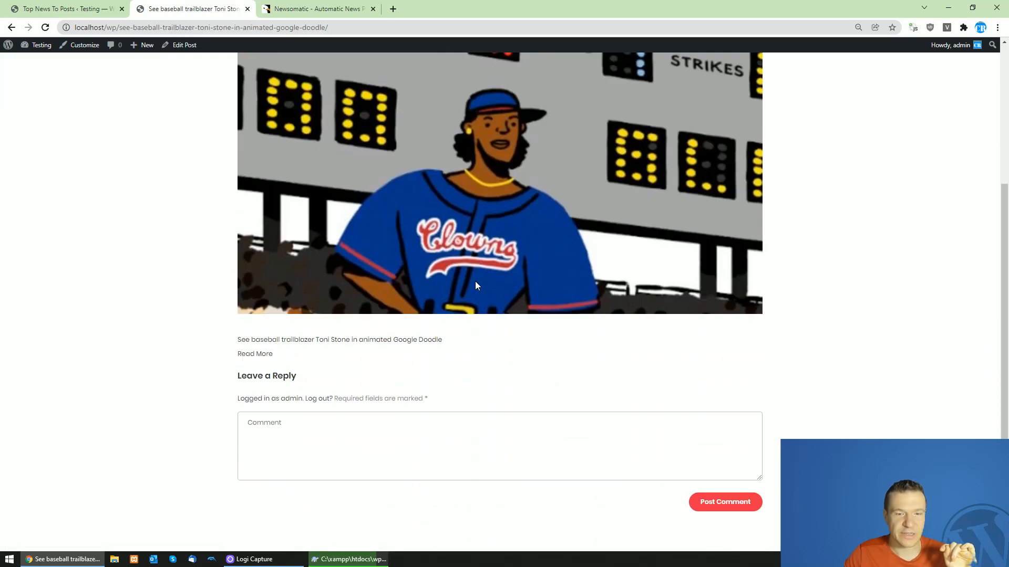
scroll(down, 3)
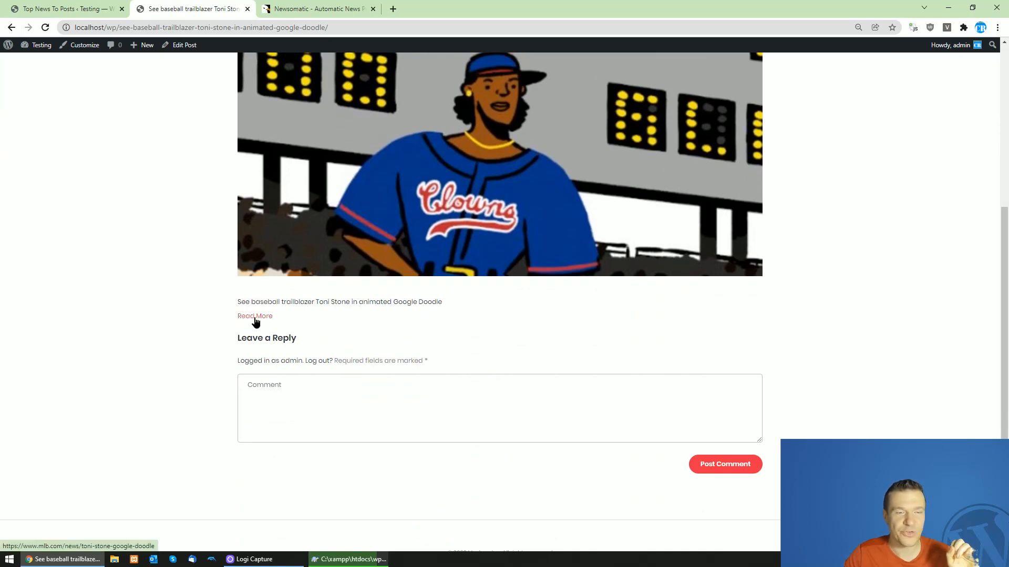
click(255, 316)
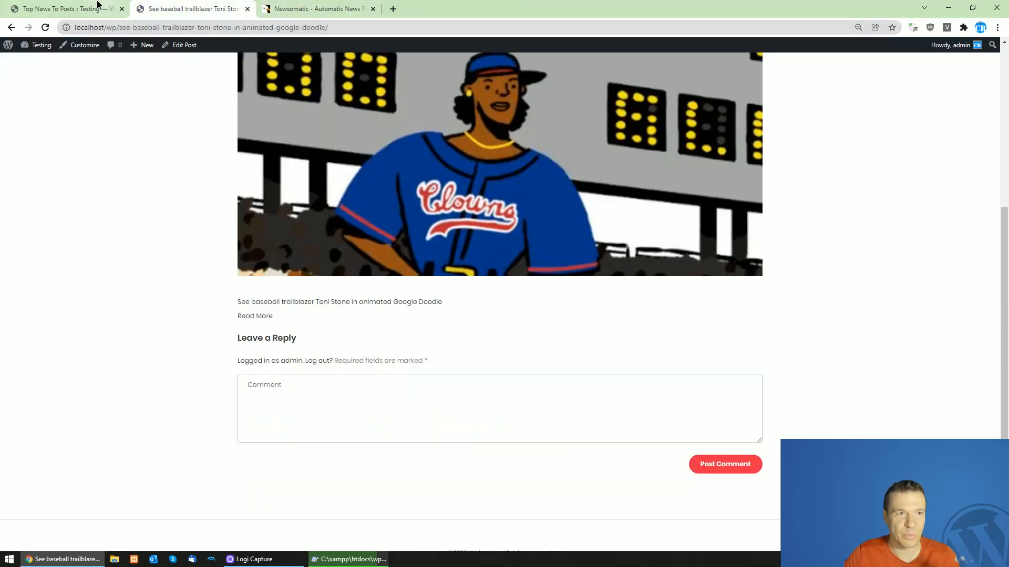
click(69, 8)
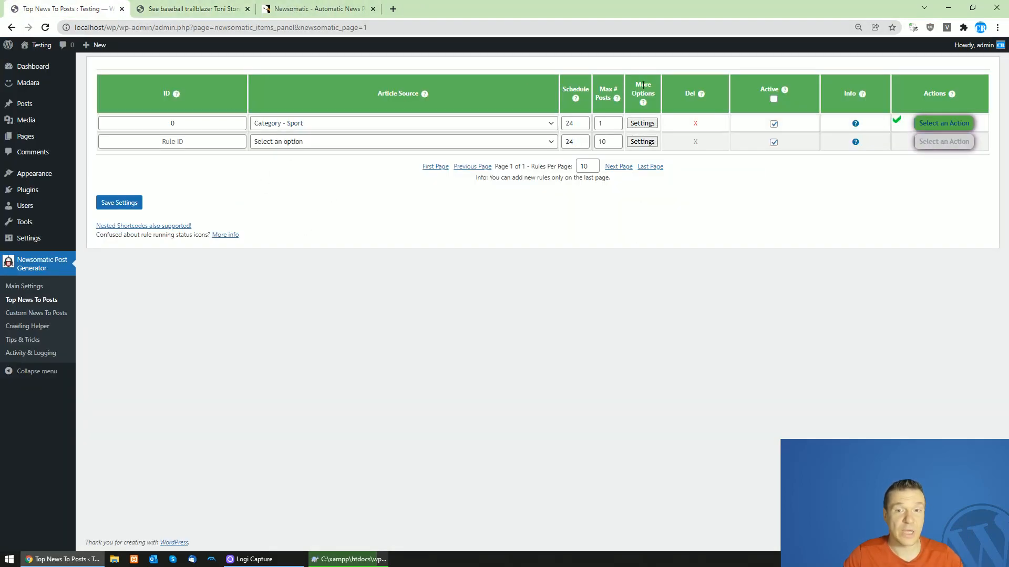
Review rule 0's Generated Post Title and Content settings, then close its advanced settings
click(641, 123)
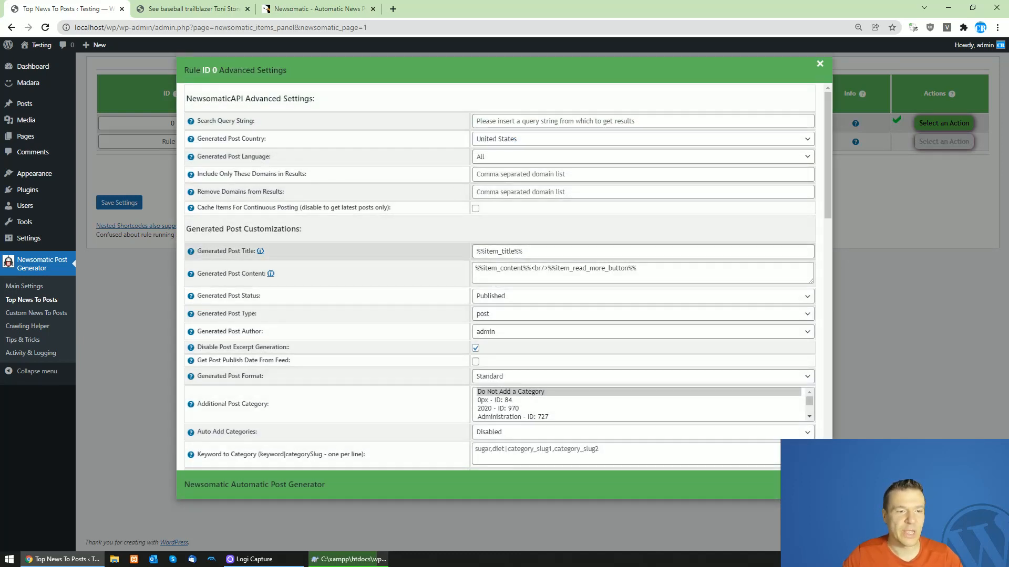
double_click(224, 251)
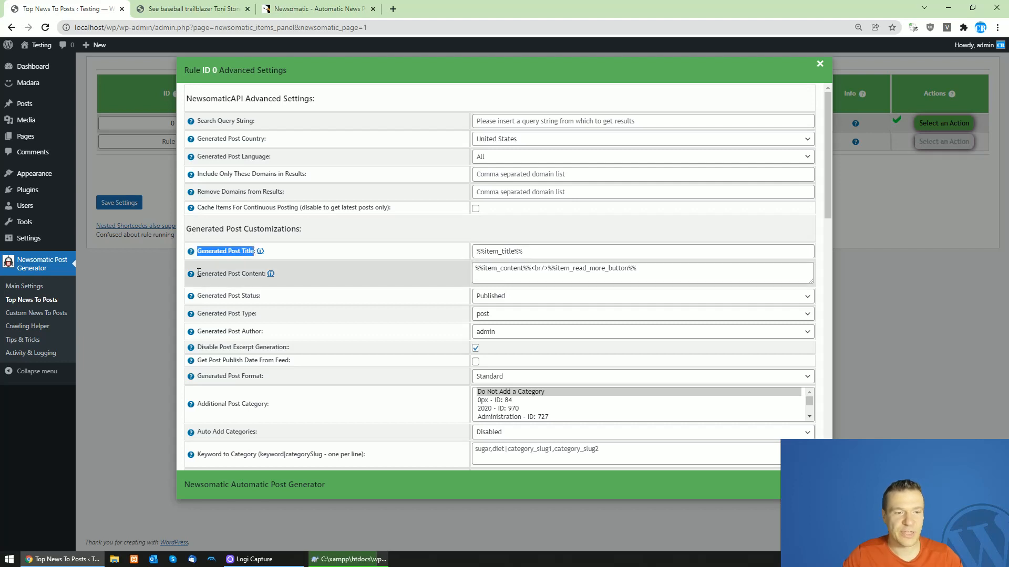
double_click(229, 273)
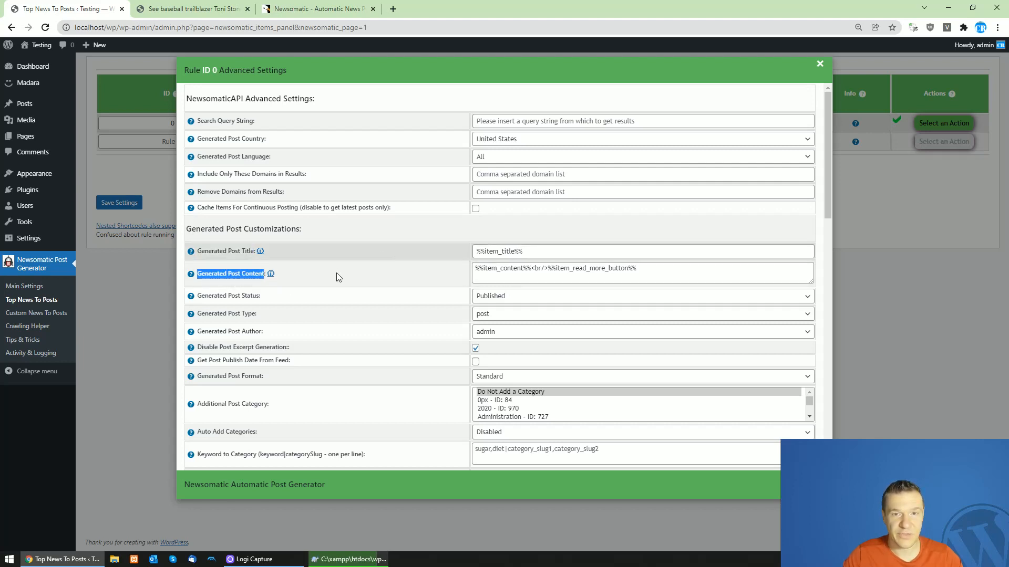
click(820, 63)
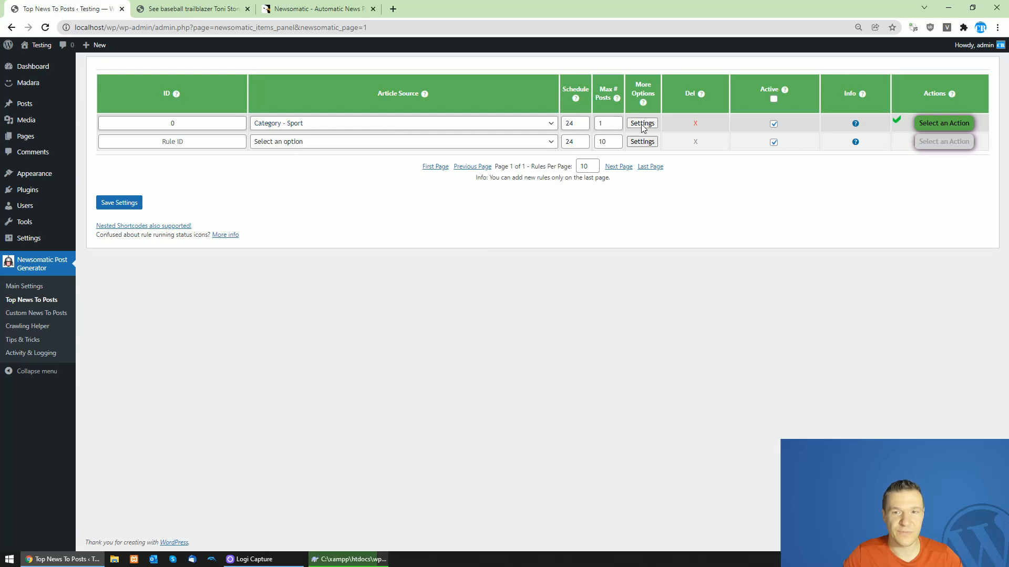
Reopen rule 0's advanced settings and focus the post title template after checking the live post
click(642, 123)
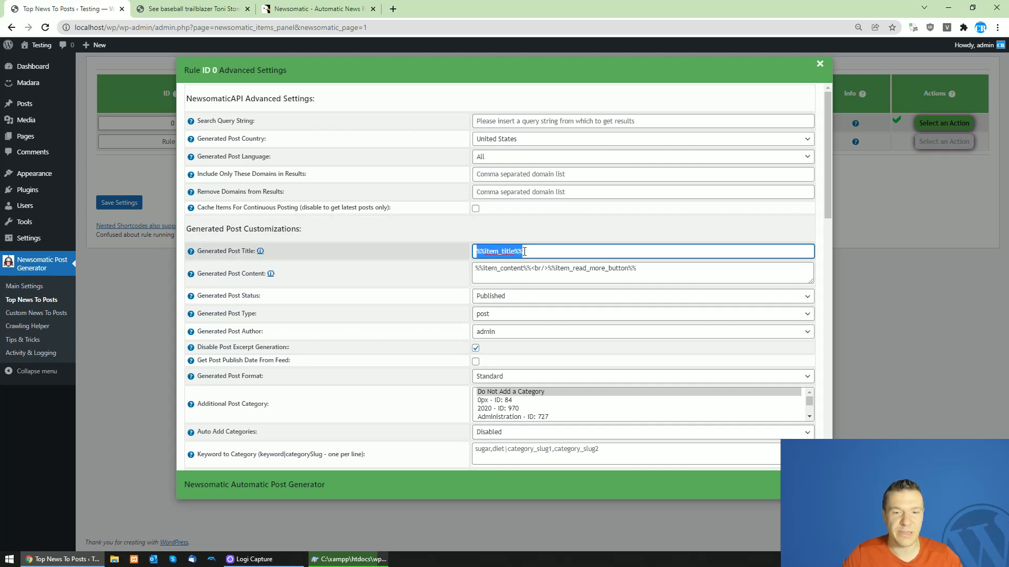
click(189, 9)
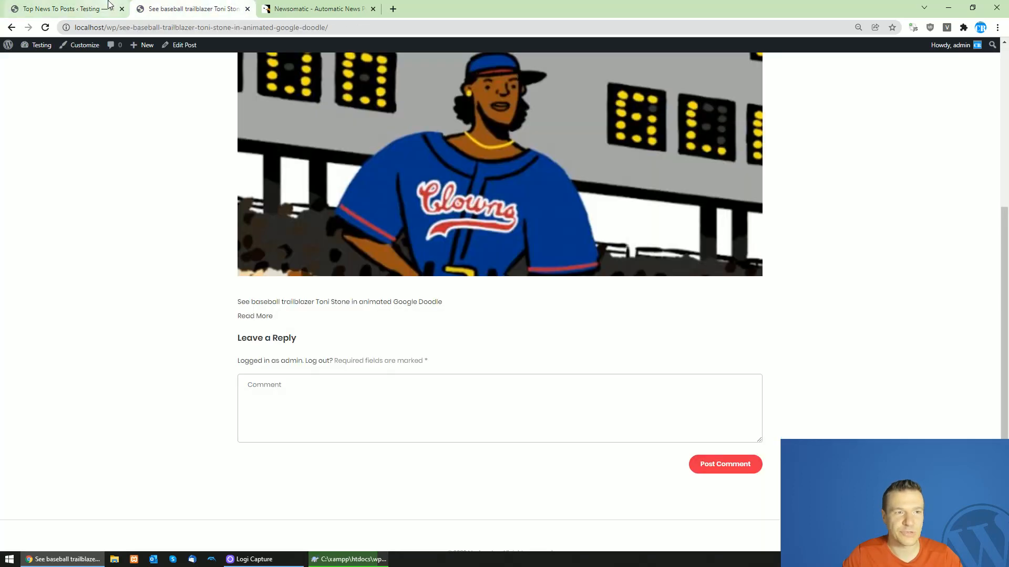
click(58, 9)
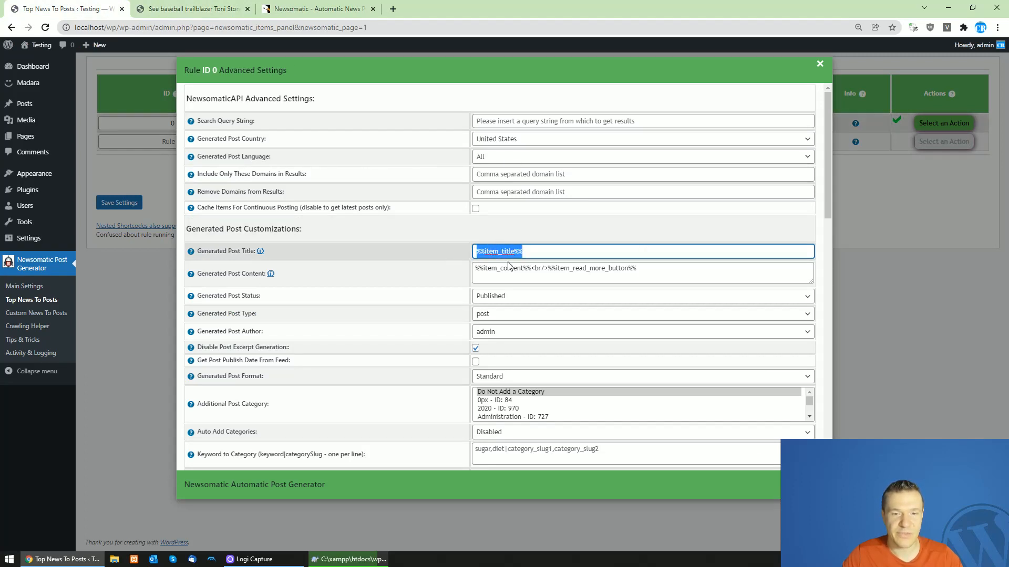
Check the title shortcodes and write a 'News:' prefix plus 'was published by' text into the title template
click(495, 252)
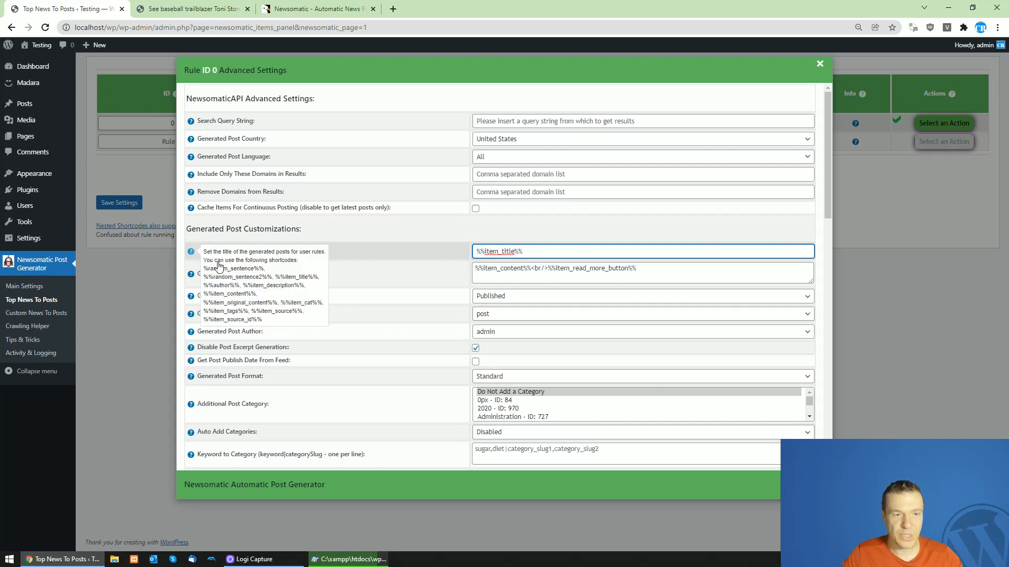
mouse_move(208, 258)
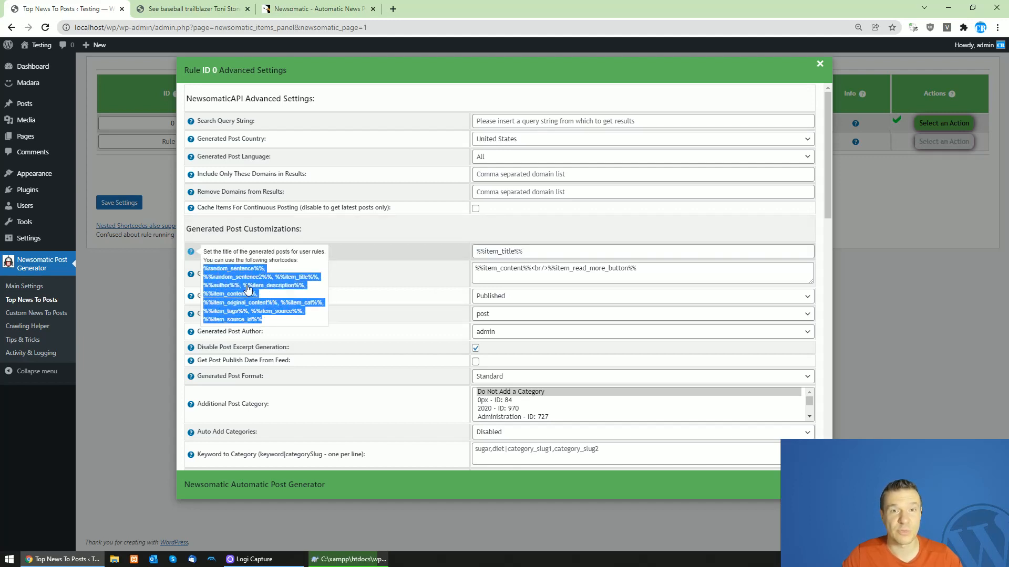
click(643, 251)
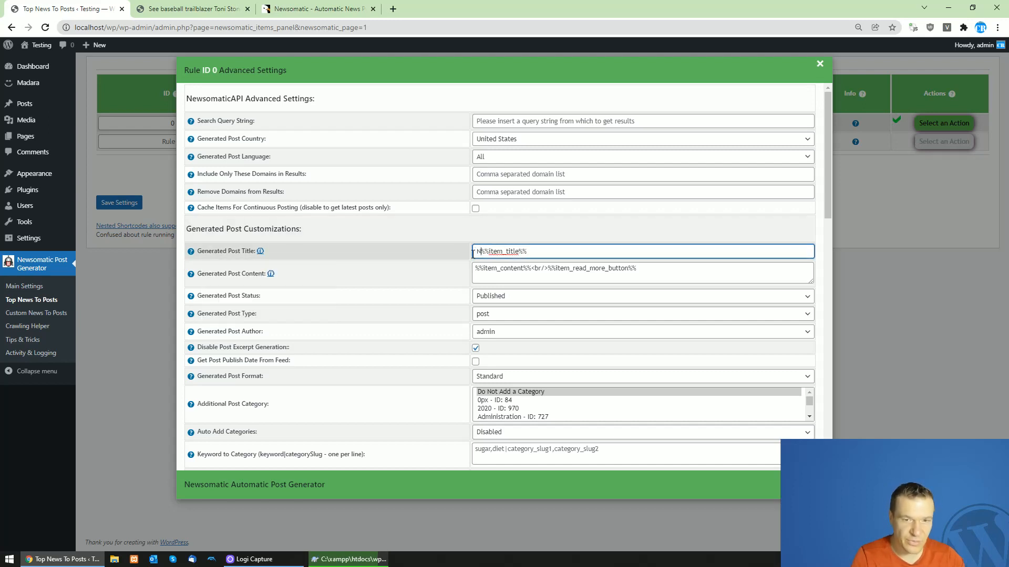
text(News:)
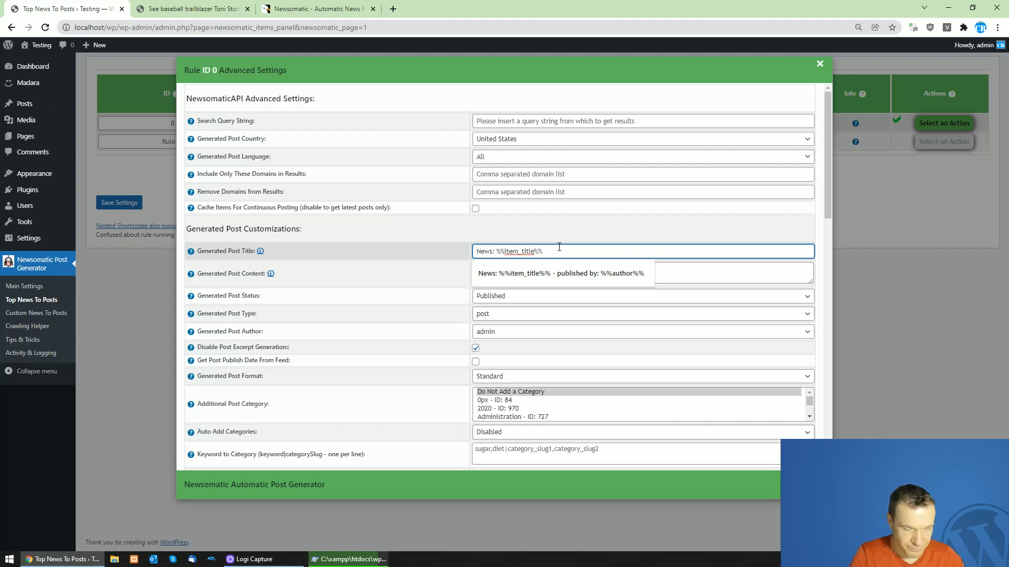
text(was)
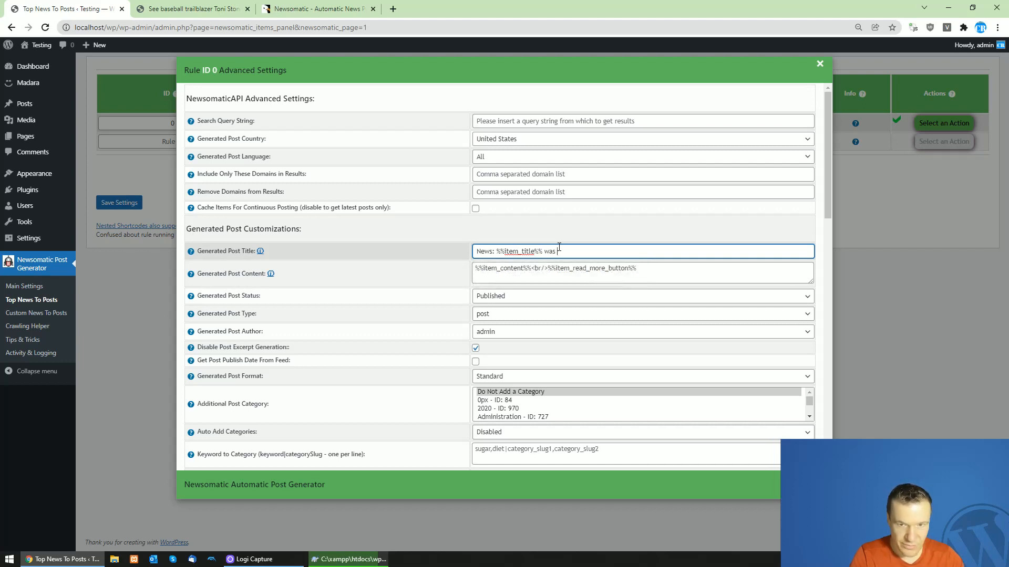
text(publi)
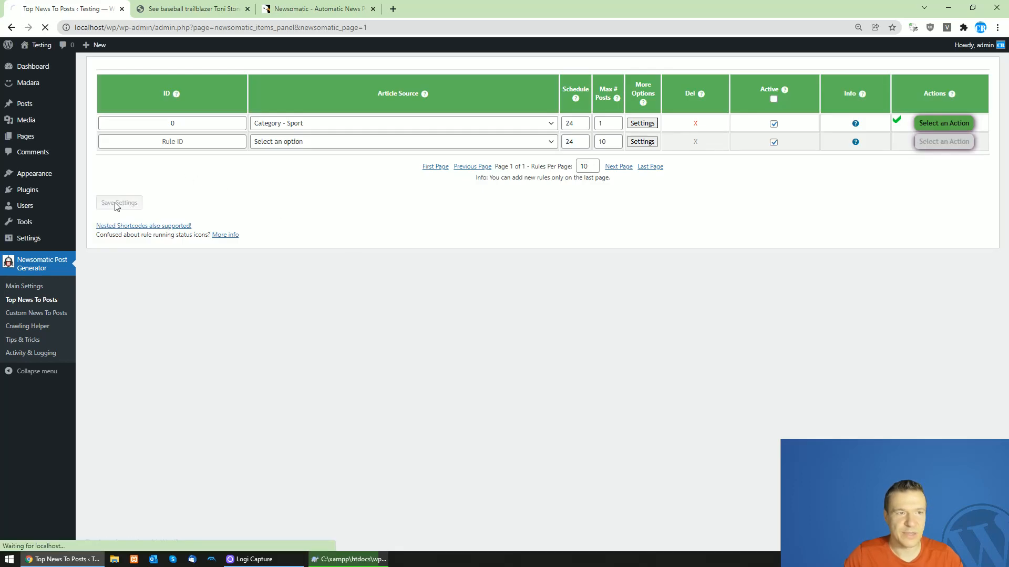
Run the Sport rule now and view the new baseball post with its News: title on the site
click(944, 123)
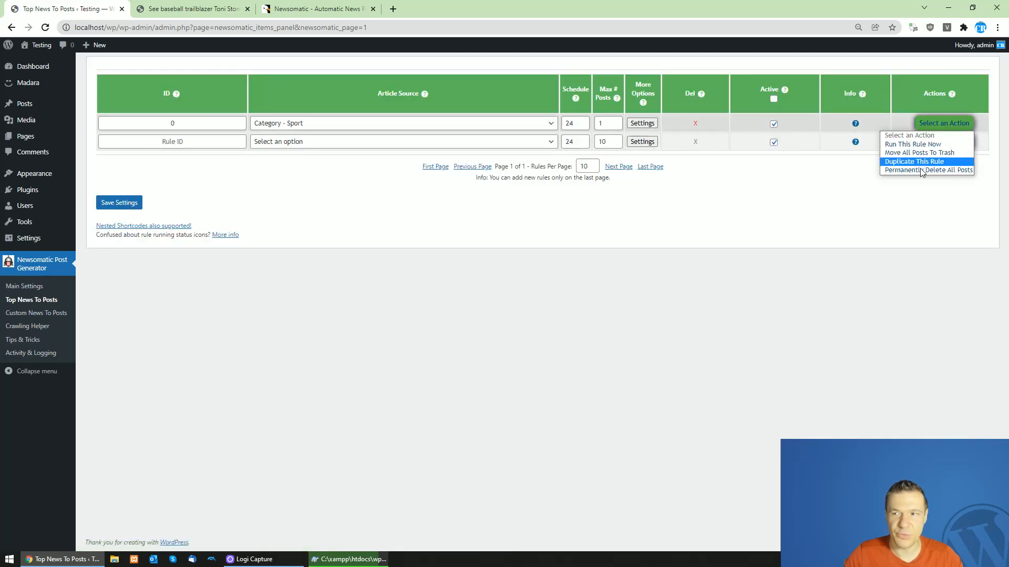
mouse_move(922, 144)
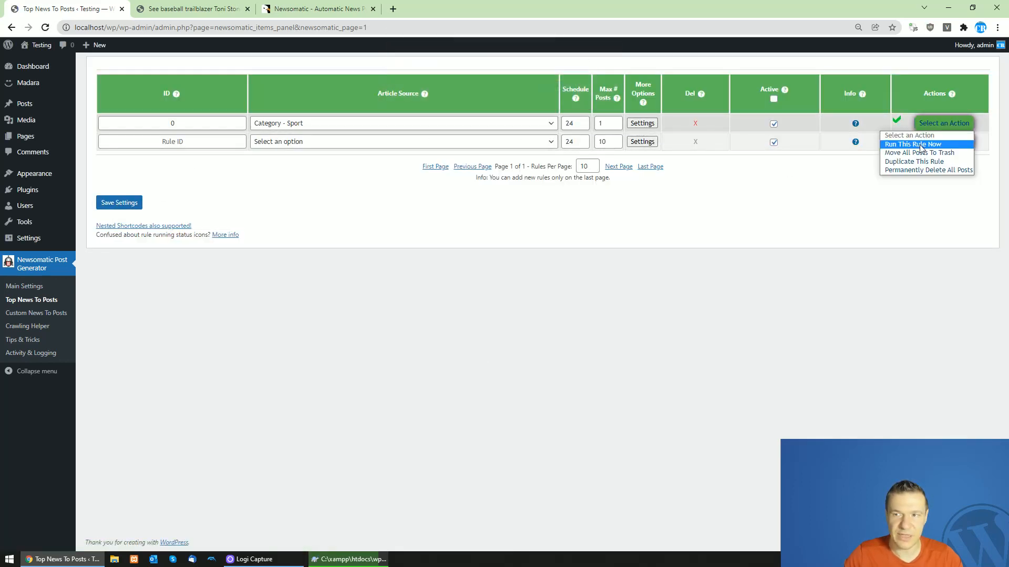
click(913, 144)
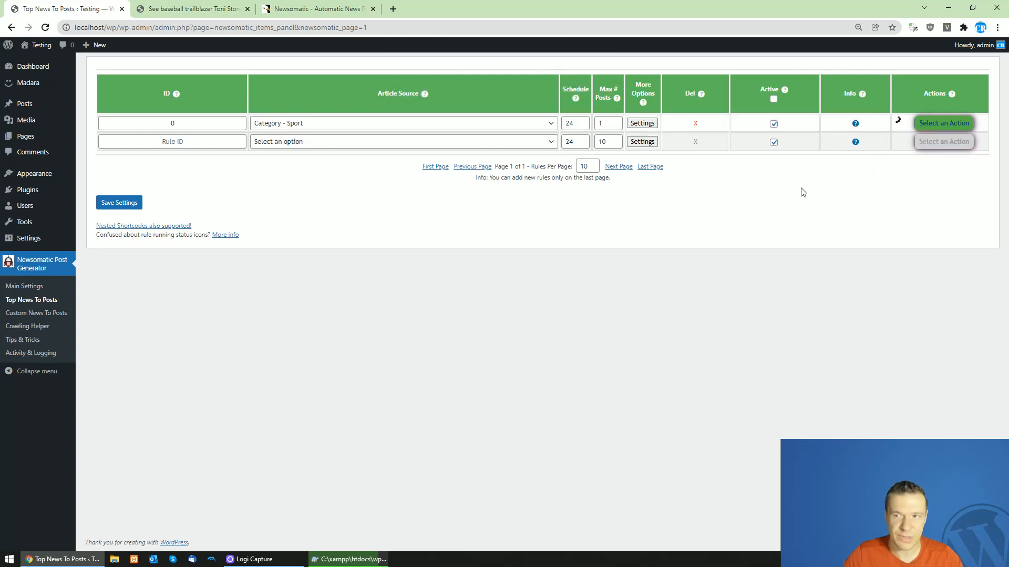
mouse_move(845, 204)
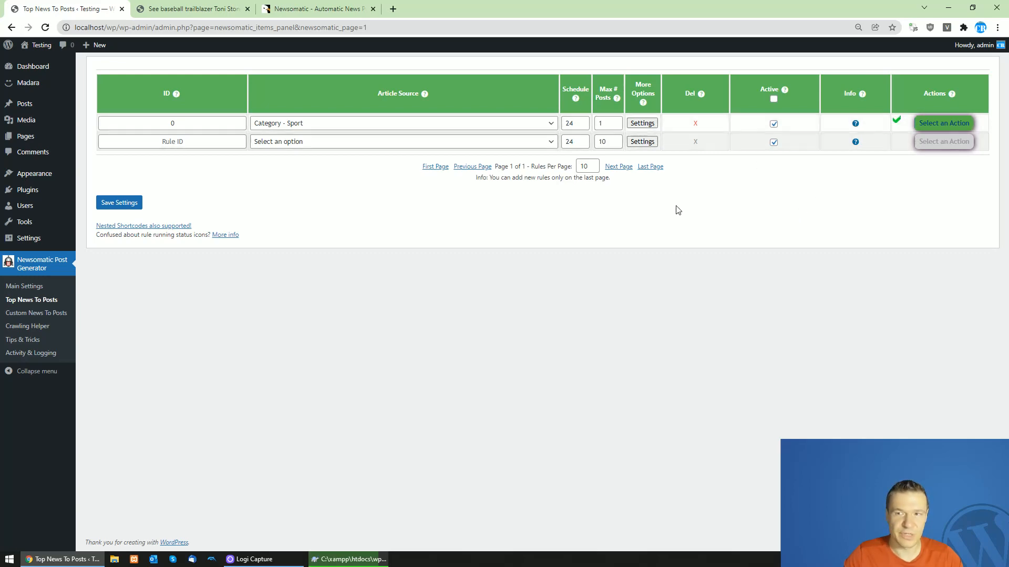
click(190, 9)
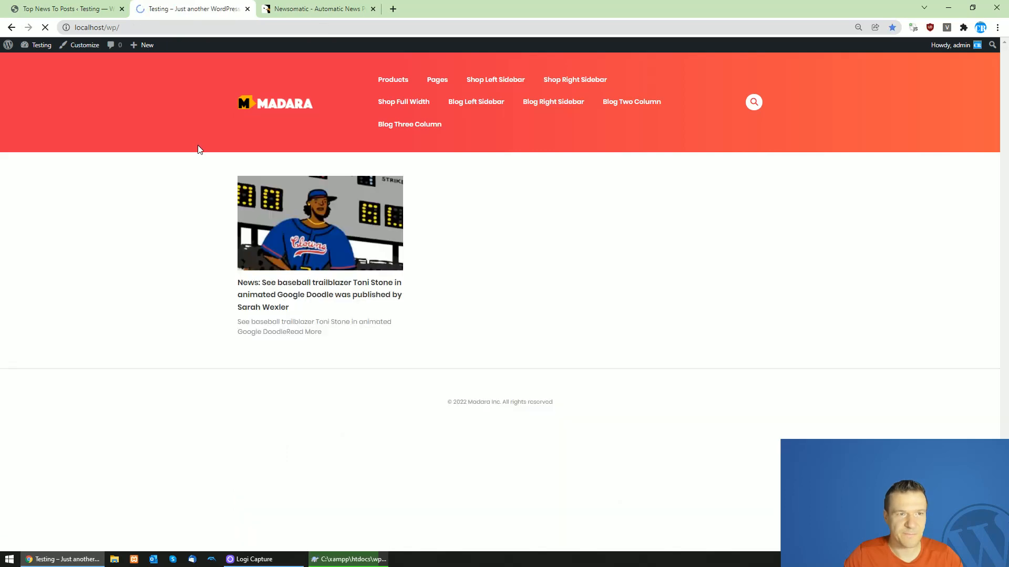
click(319, 294)
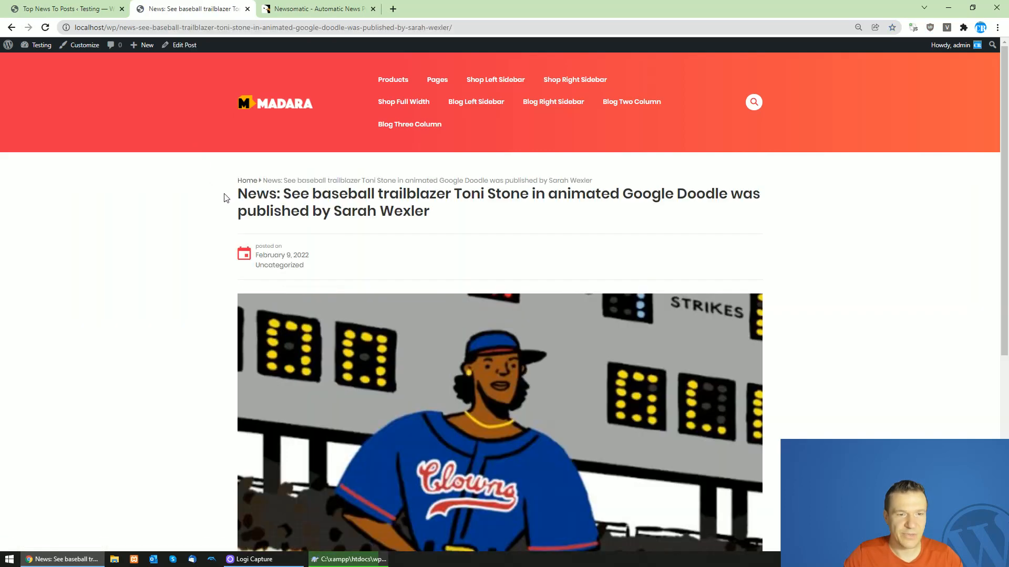
click(63, 8)
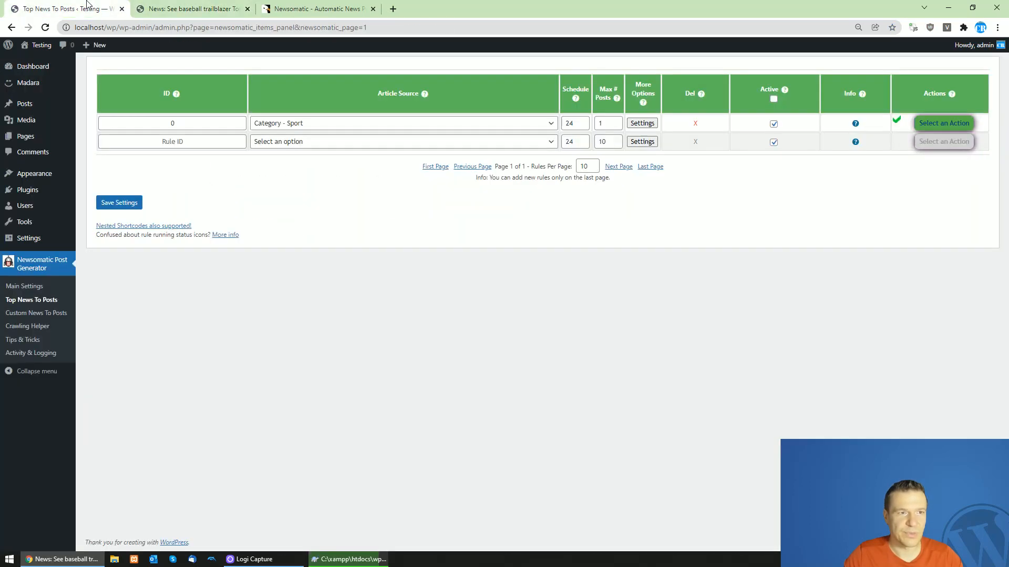
Highlight the News: prefix in rule 0's title template and compare it with the live post's title
click(642, 123)
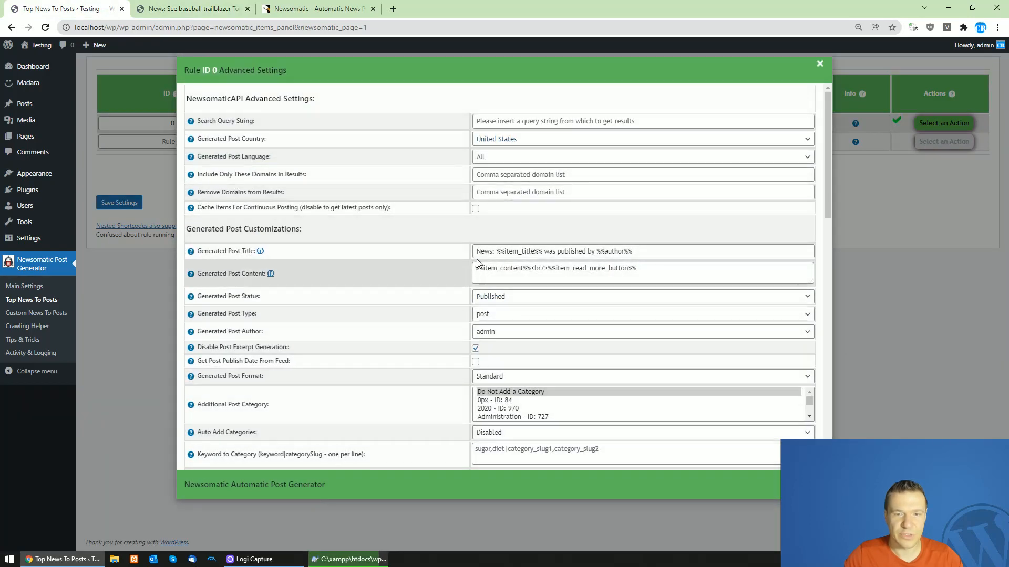
click(193, 8)
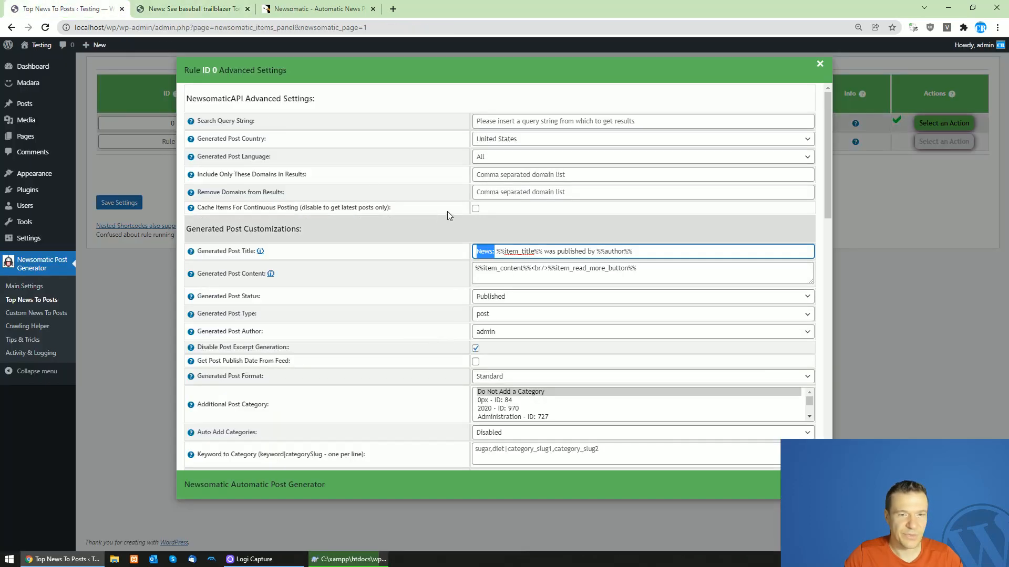
double_click(612, 251)
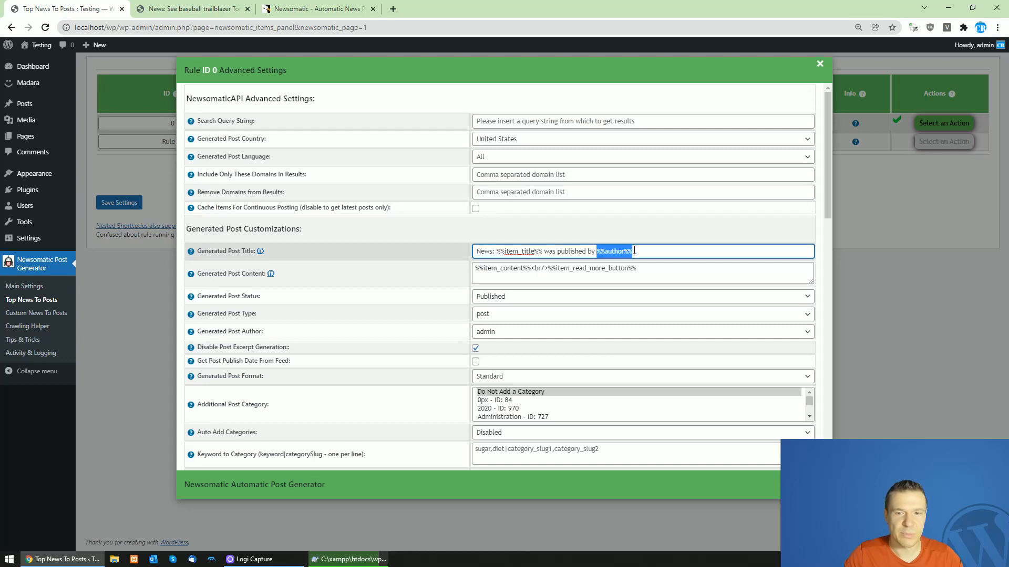
click(189, 8)
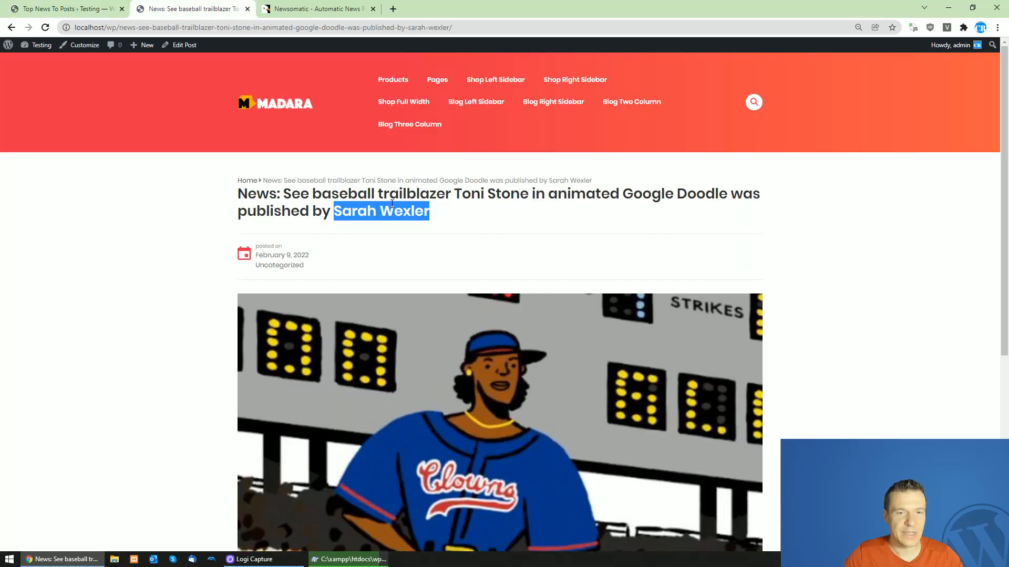
click(63, 9)
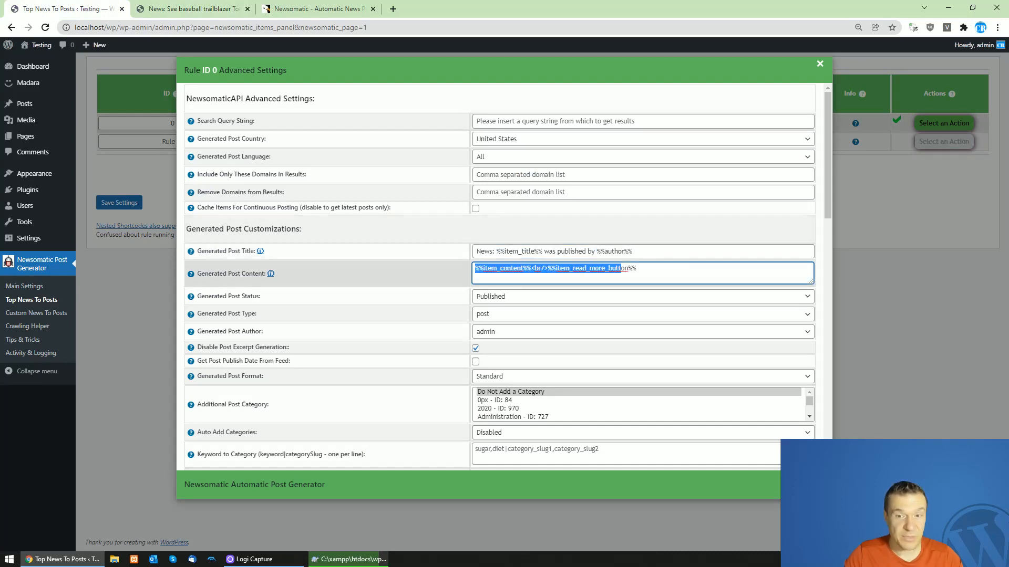
click(185, 8)
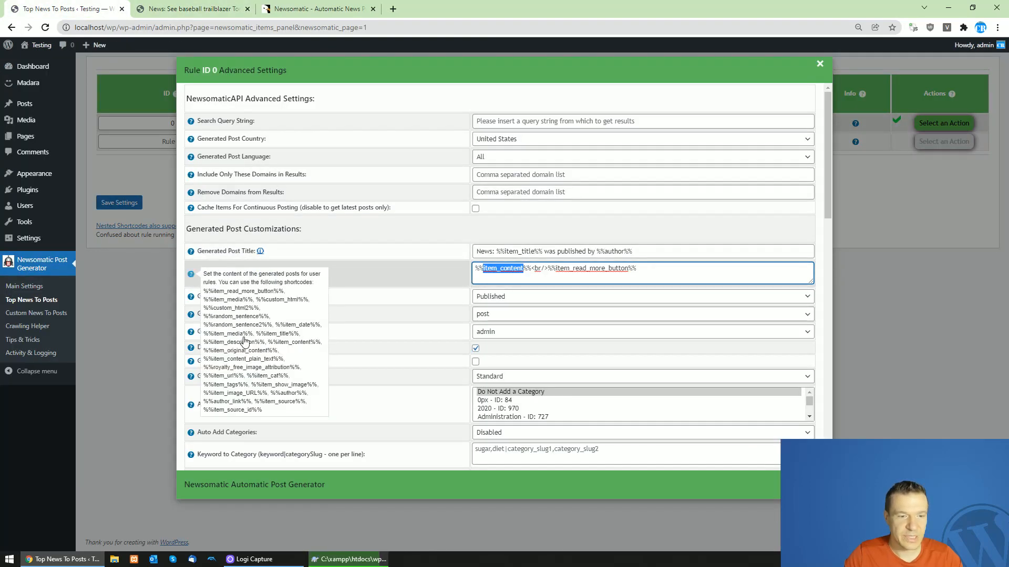
mouse_move(208, 290)
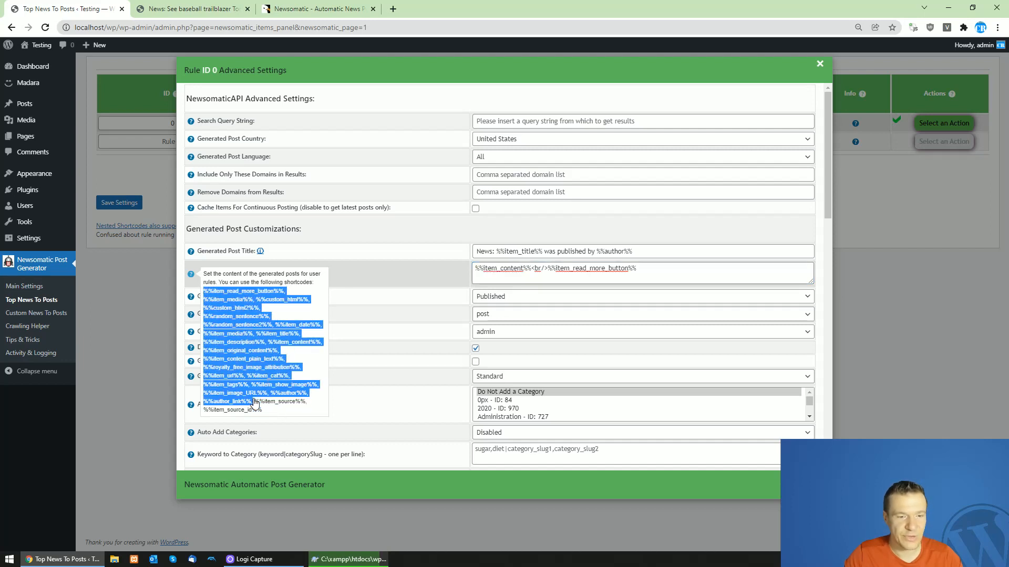
double_click(221, 375)
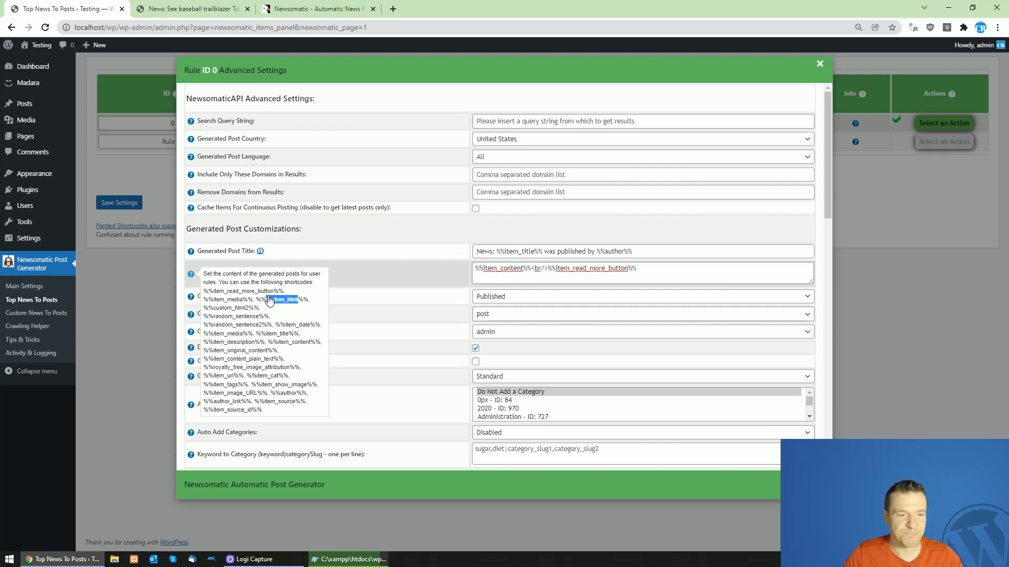
mouse_move(219, 413)
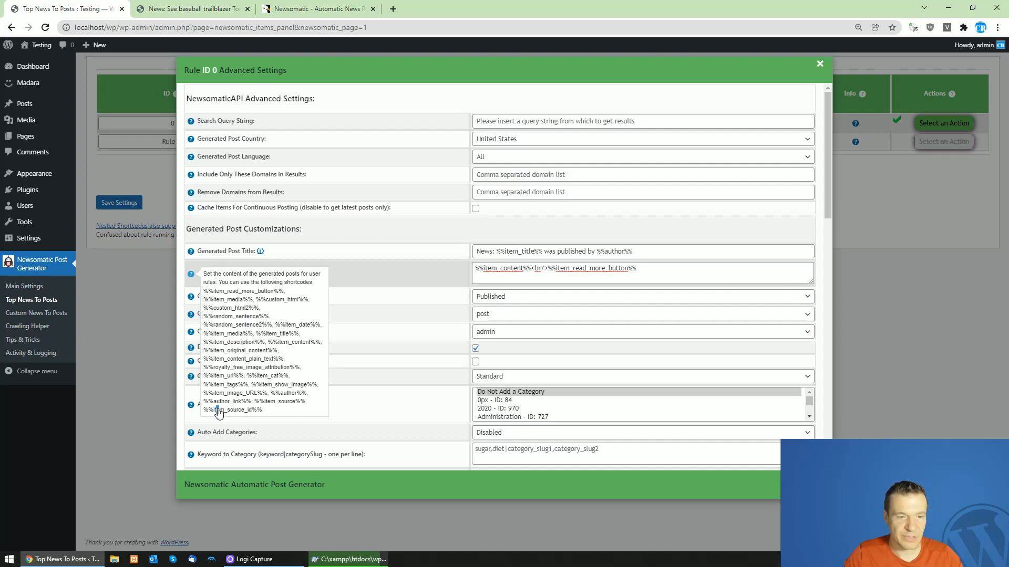
double_click(224, 401)
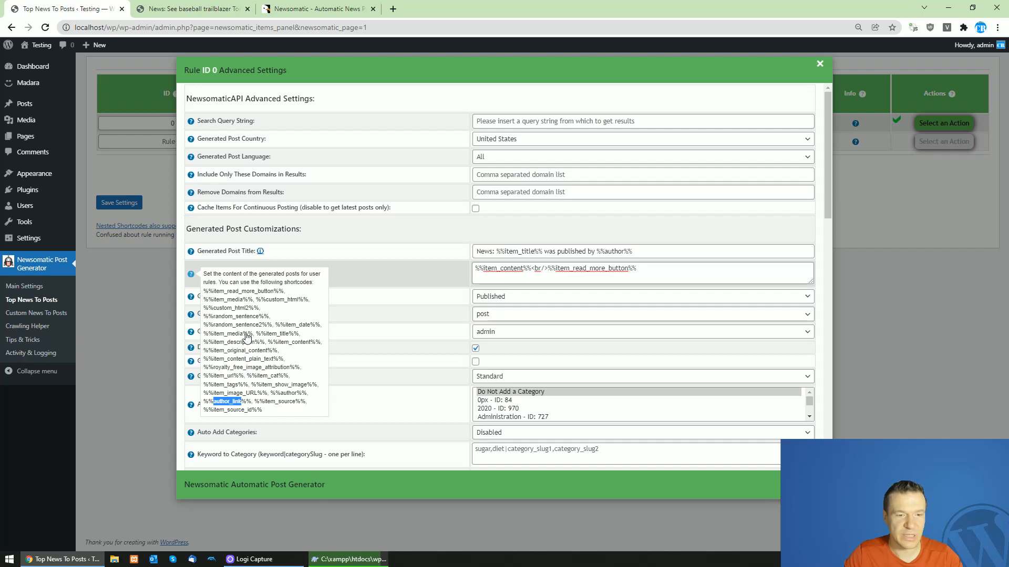
double_click(285, 393)
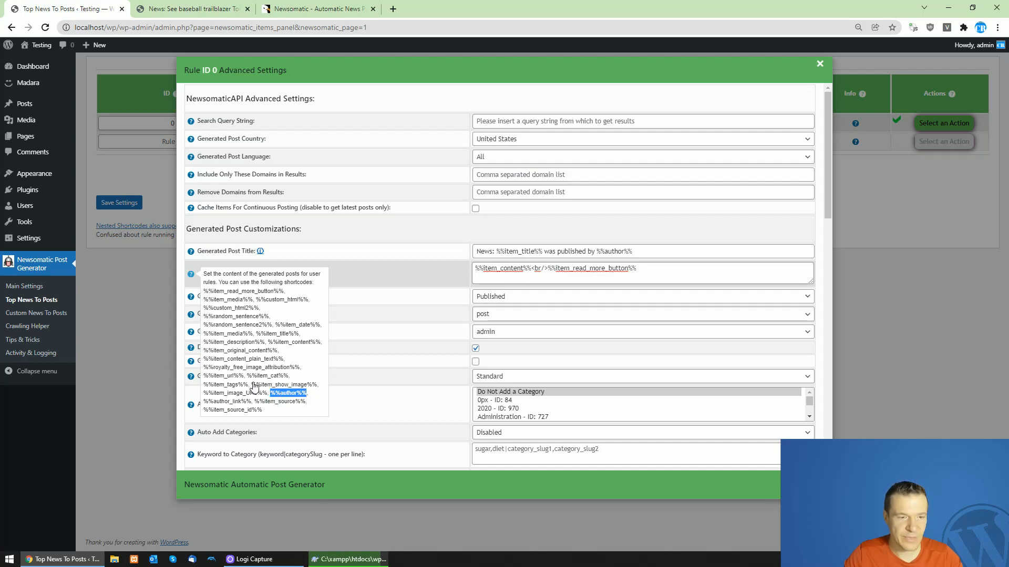
mouse_move(249, 323)
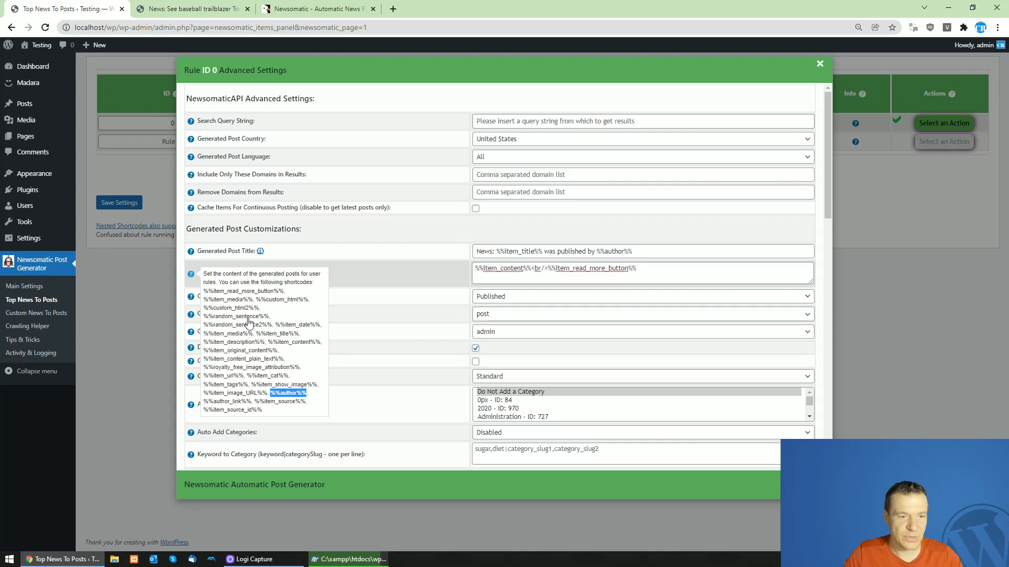
mouse_move(277, 330)
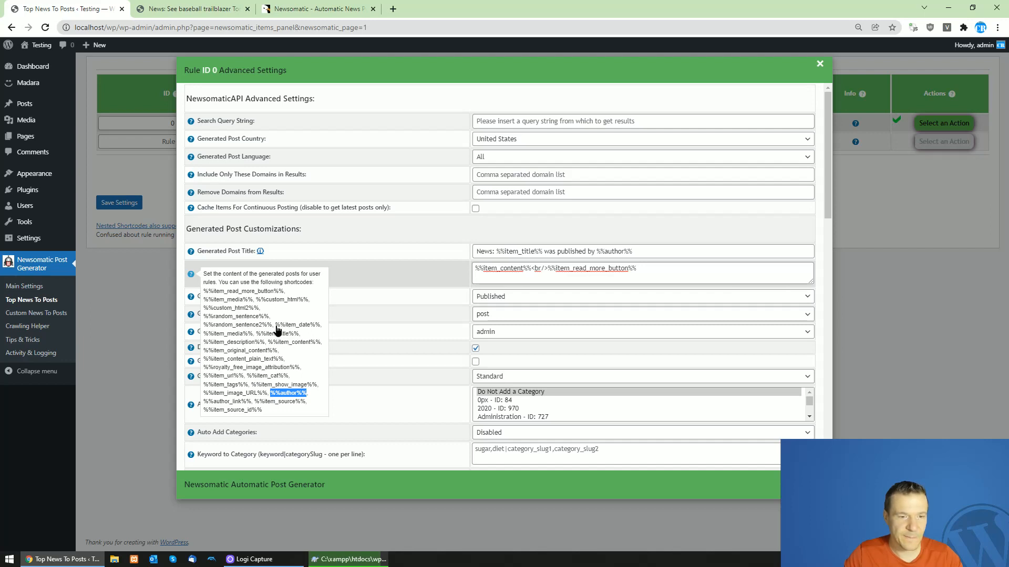
mouse_move(537, 289)
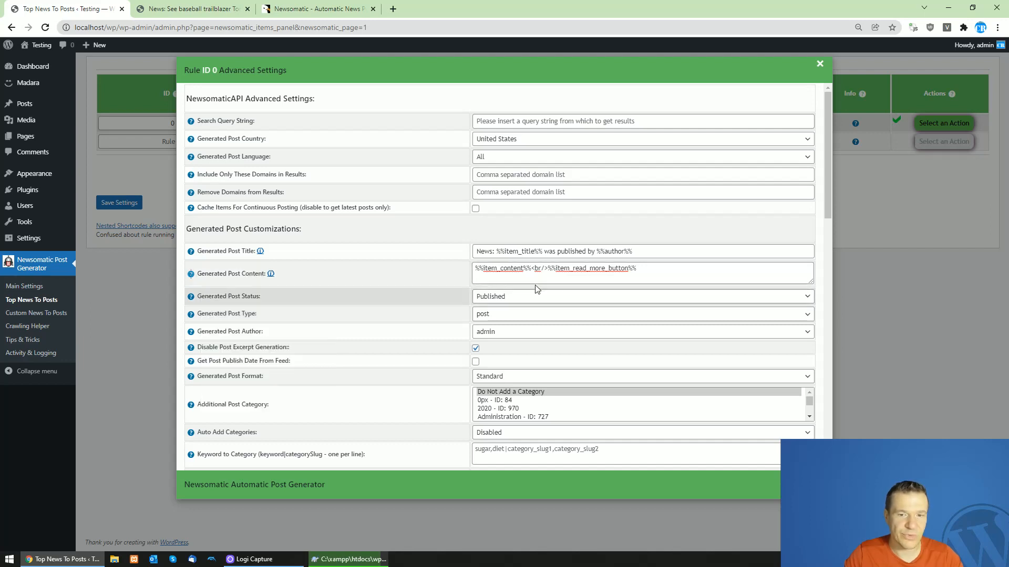
Insert 'Post was originally published on: %%item_date%%' after the first <br/> in the content template
click(643, 273)
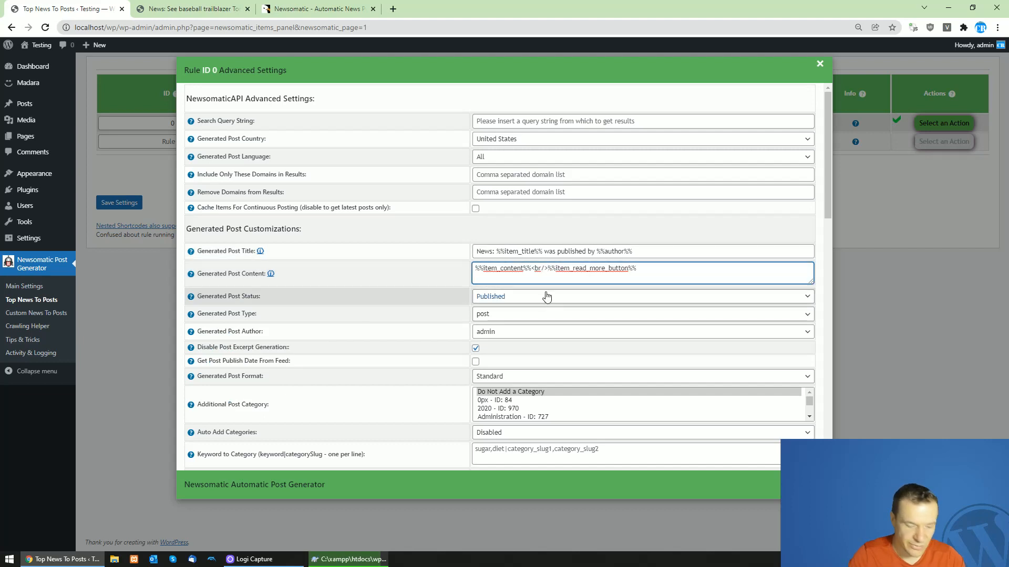
text(Pos)
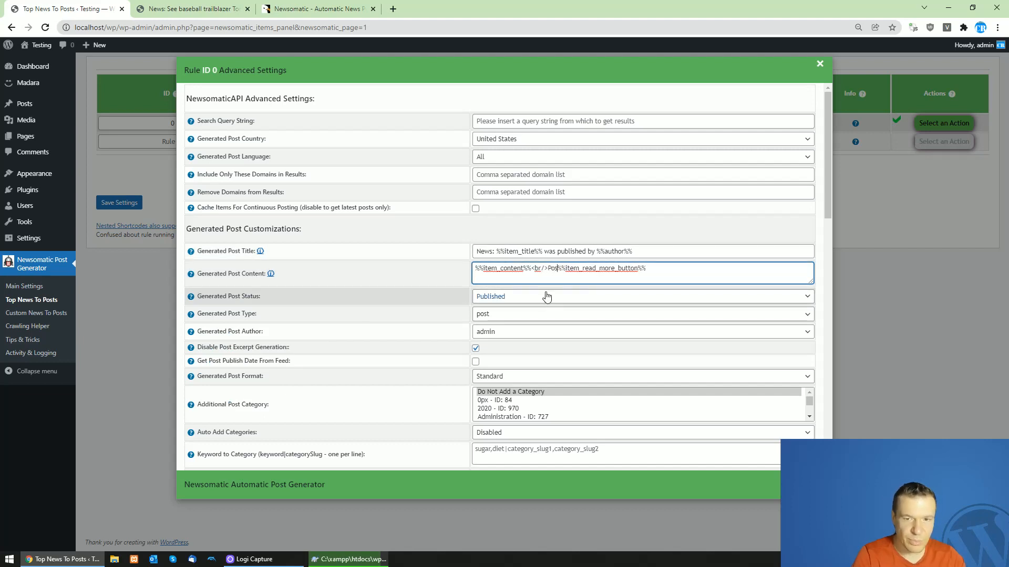
text(was on)
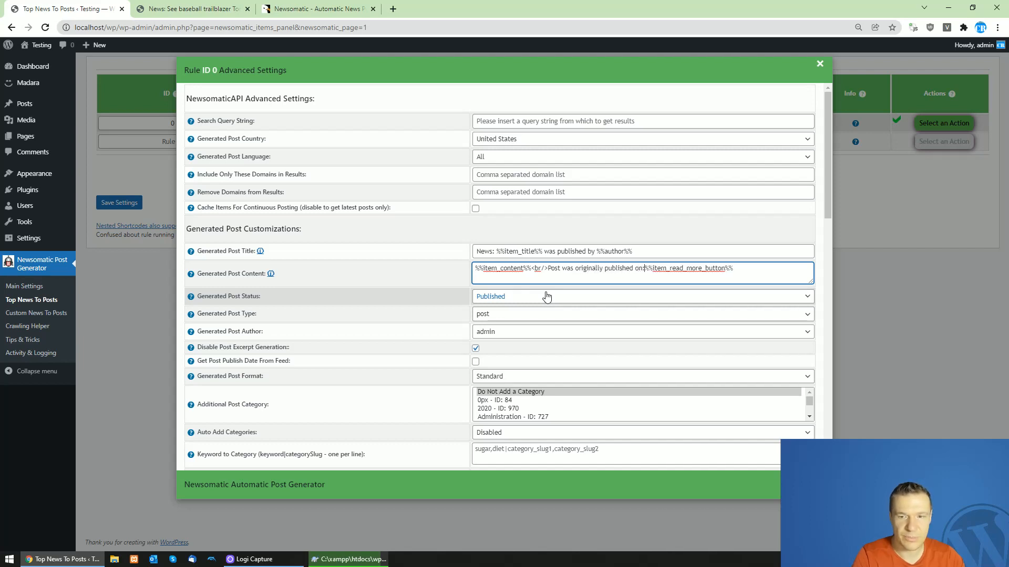
text(%%item_date%%<br/>)
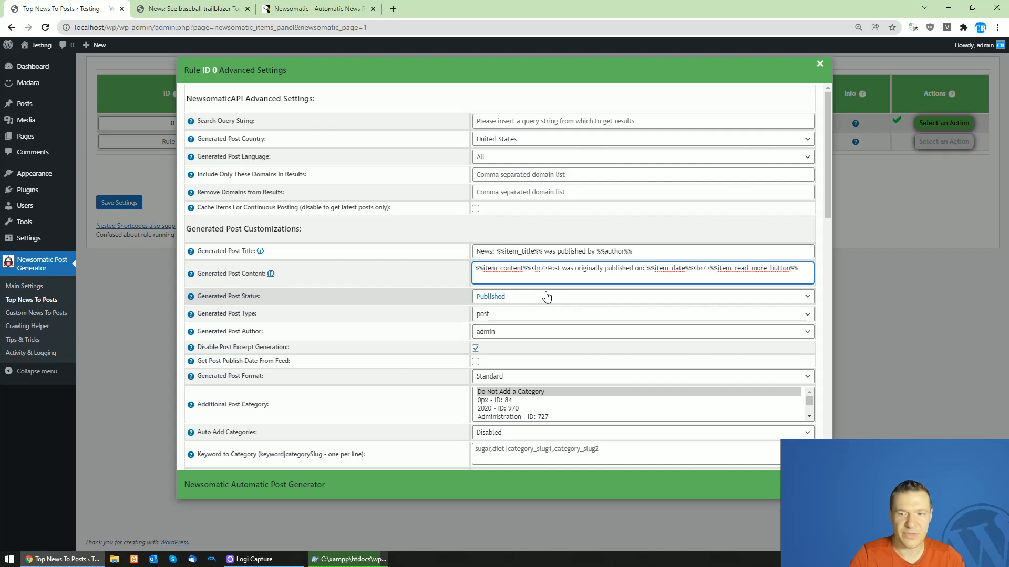
double_click(702, 268)
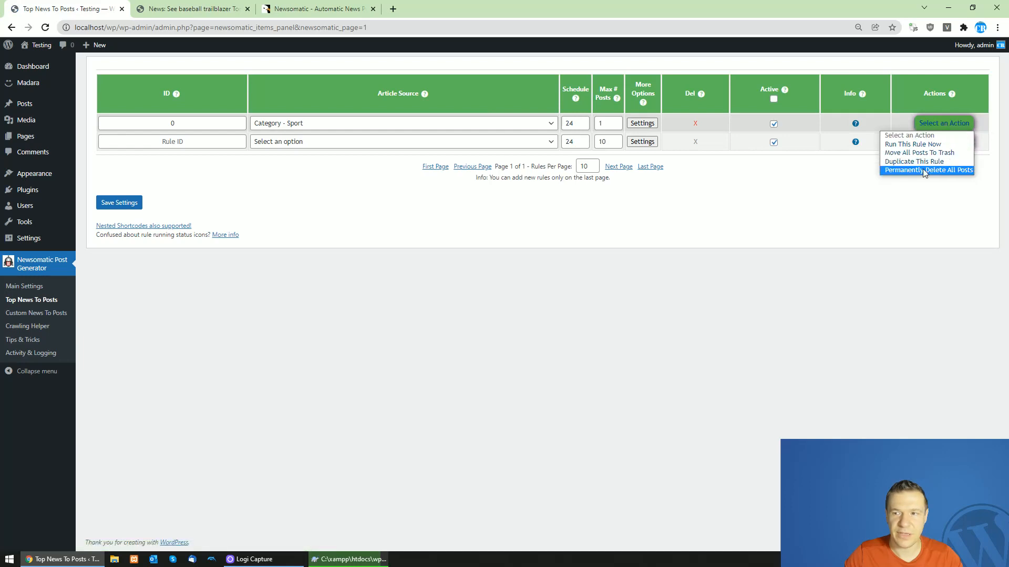
Permanently delete the rule's posts so the regenerated post shows the original publish date line
click(927, 170)
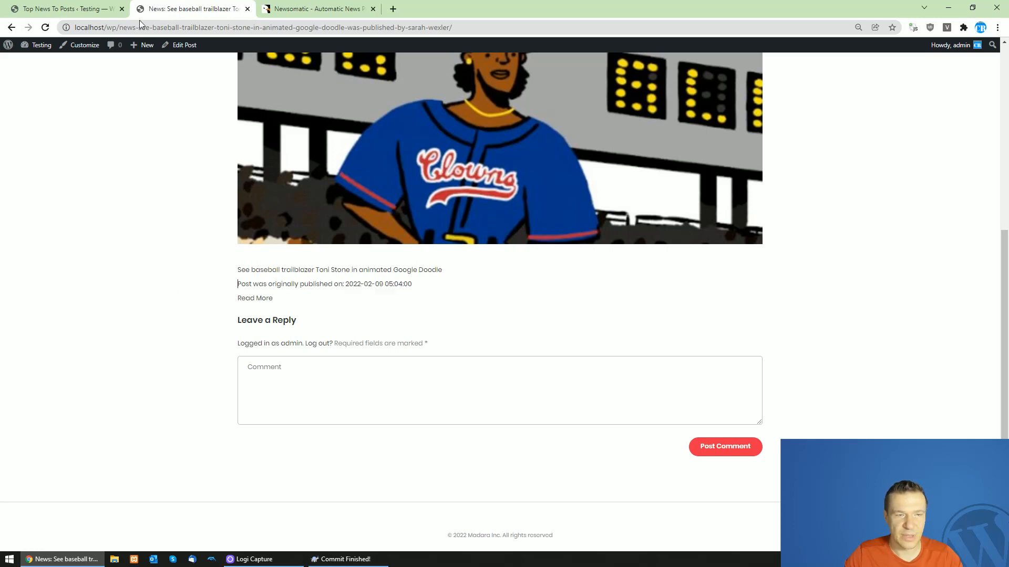
click(63, 9)
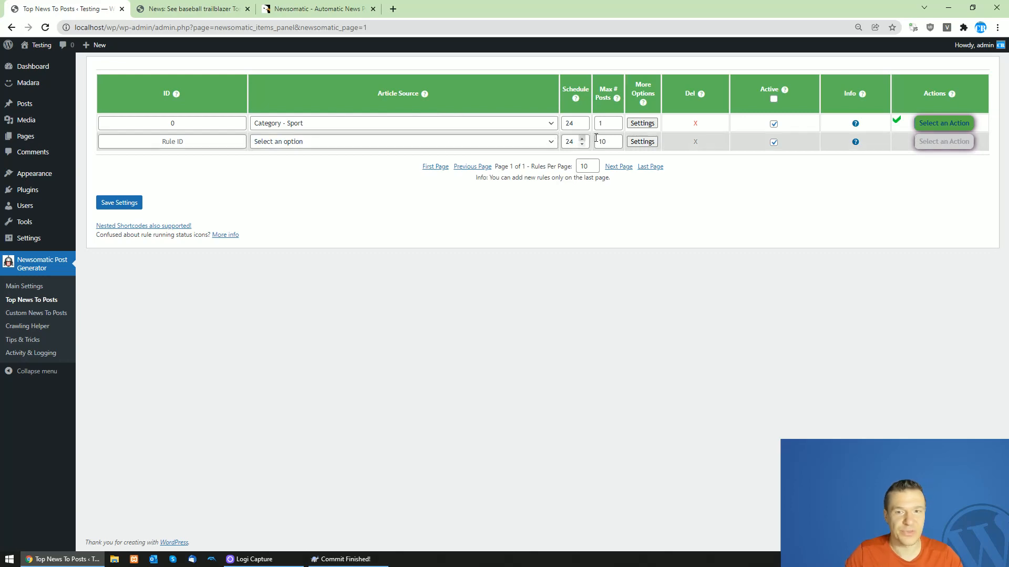
Type a [shortcode] placeholder on a new line at the end of rule 0's content template
click(642, 123)
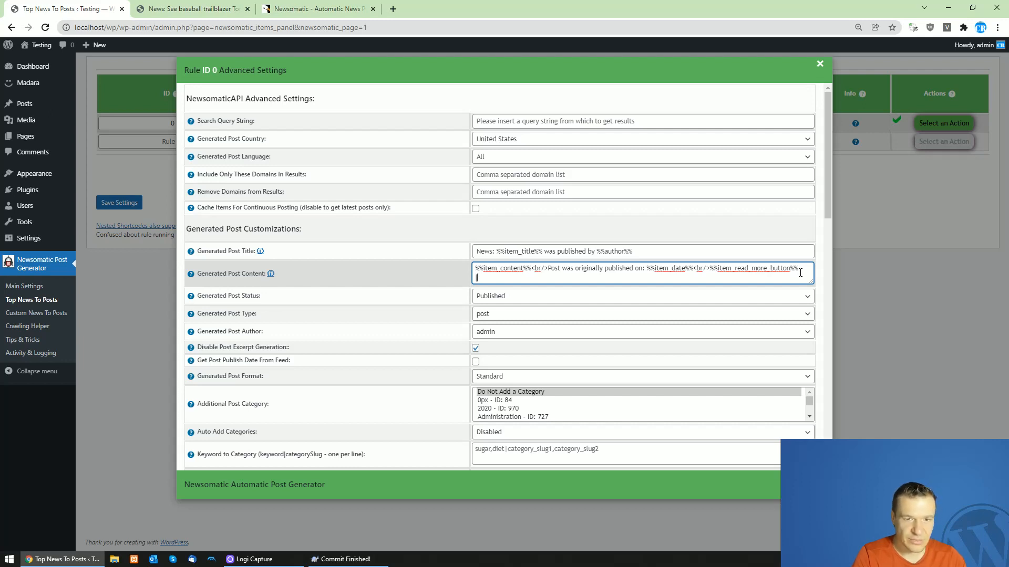
text([shortcode)
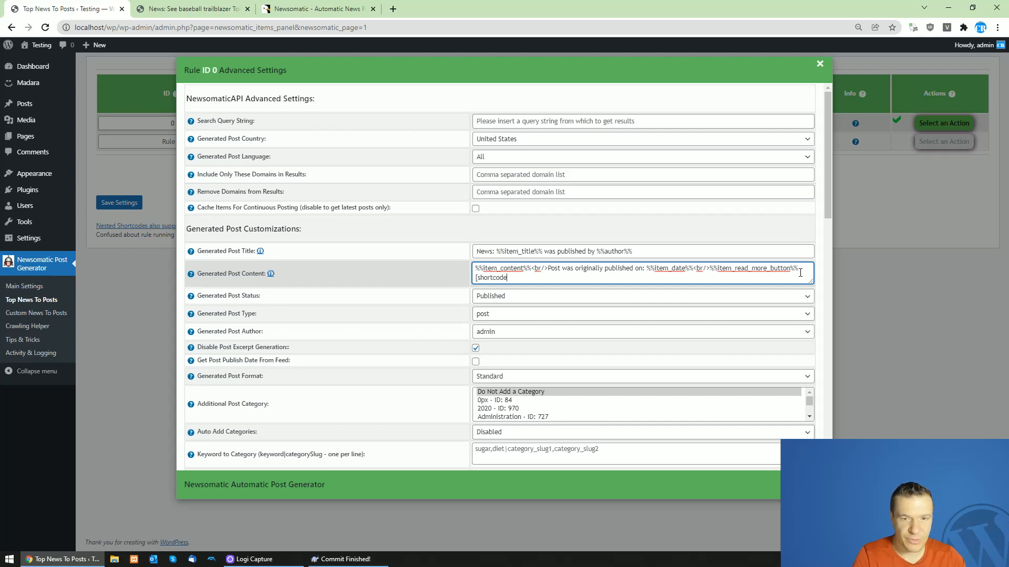
text(])
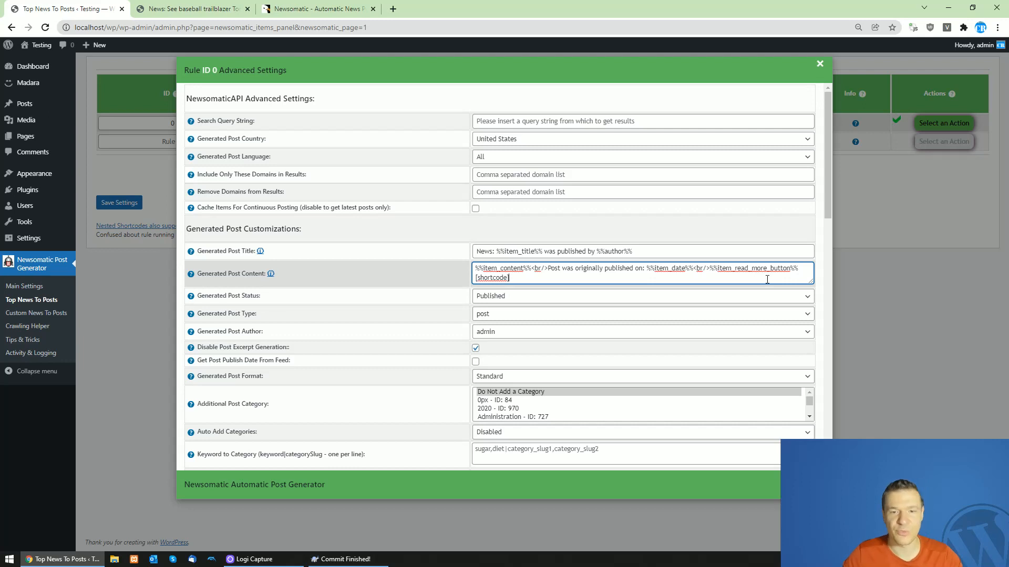
double_click(492, 278)
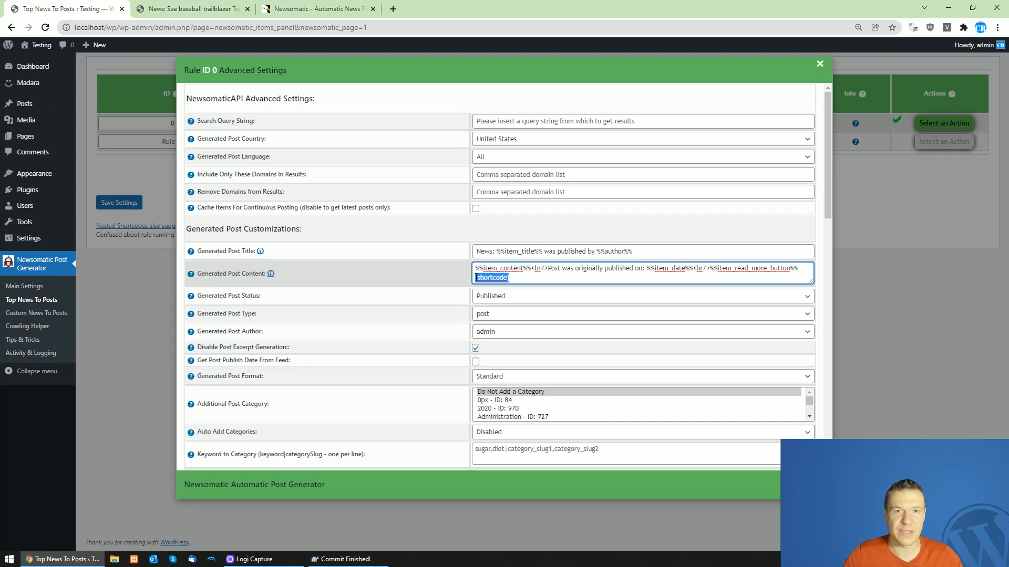